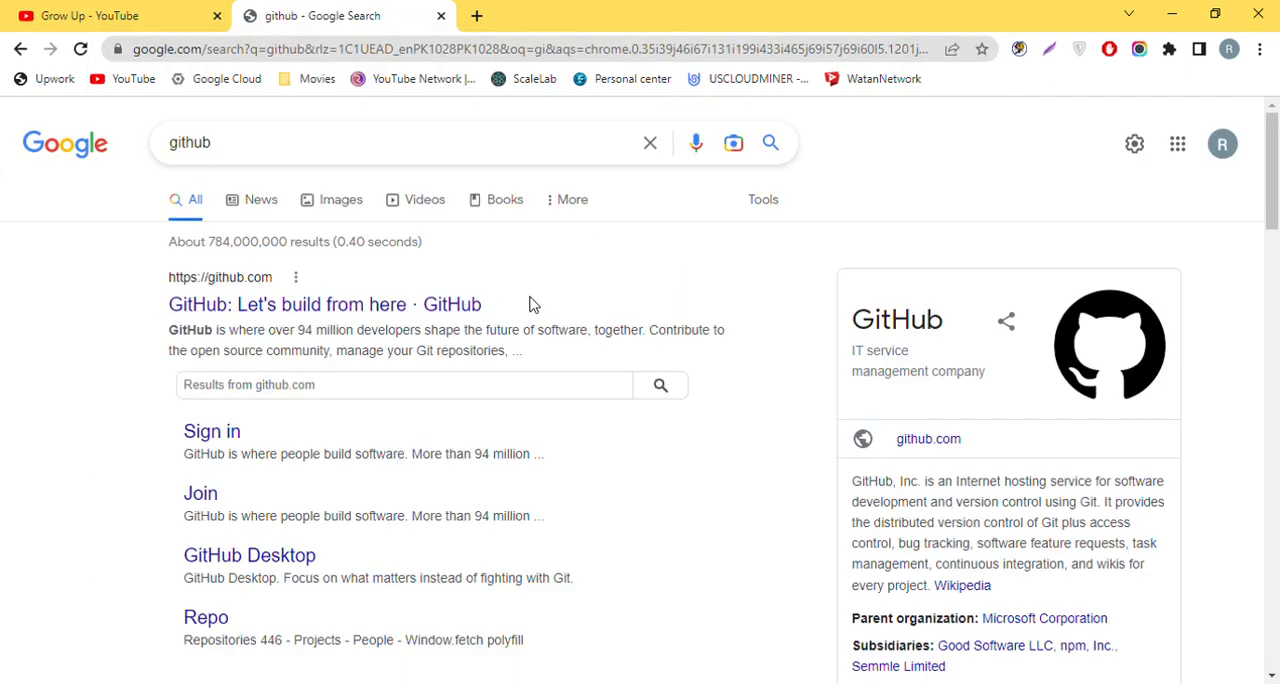
# - Open the 'GitHub: Let's build from here' result from the Google search
pyautogui.click(288, 304)
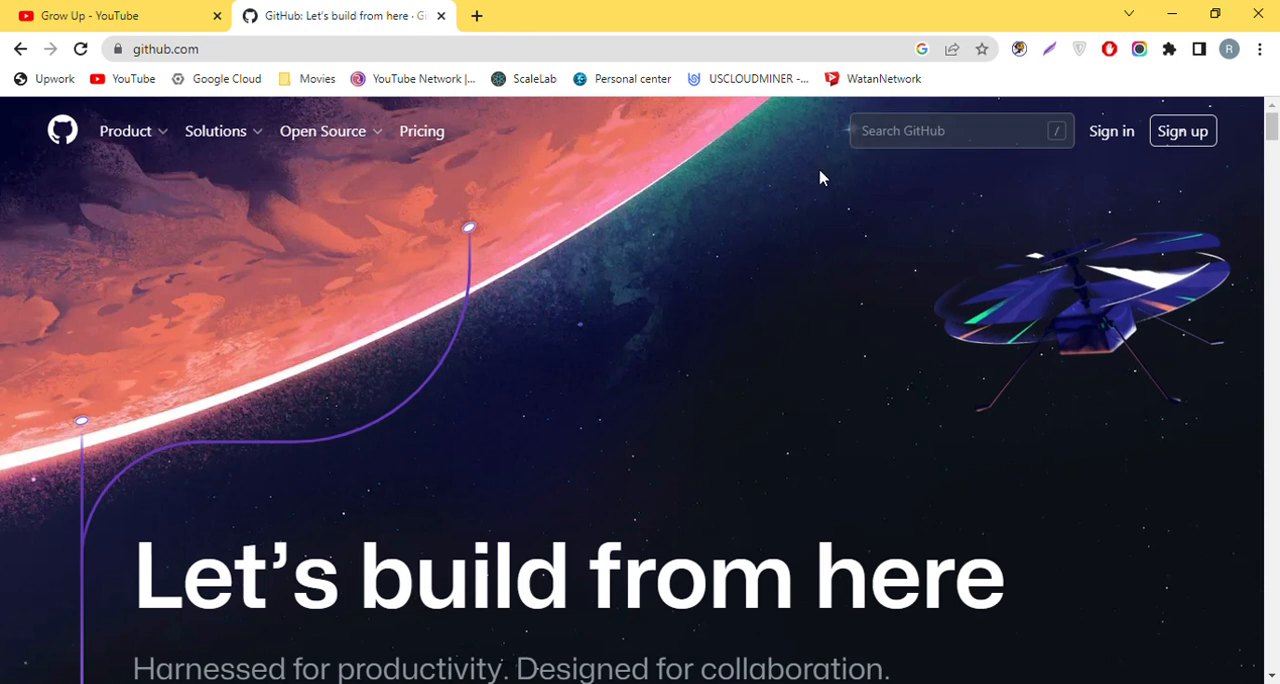
pyautogui.moveTo(847, 165)
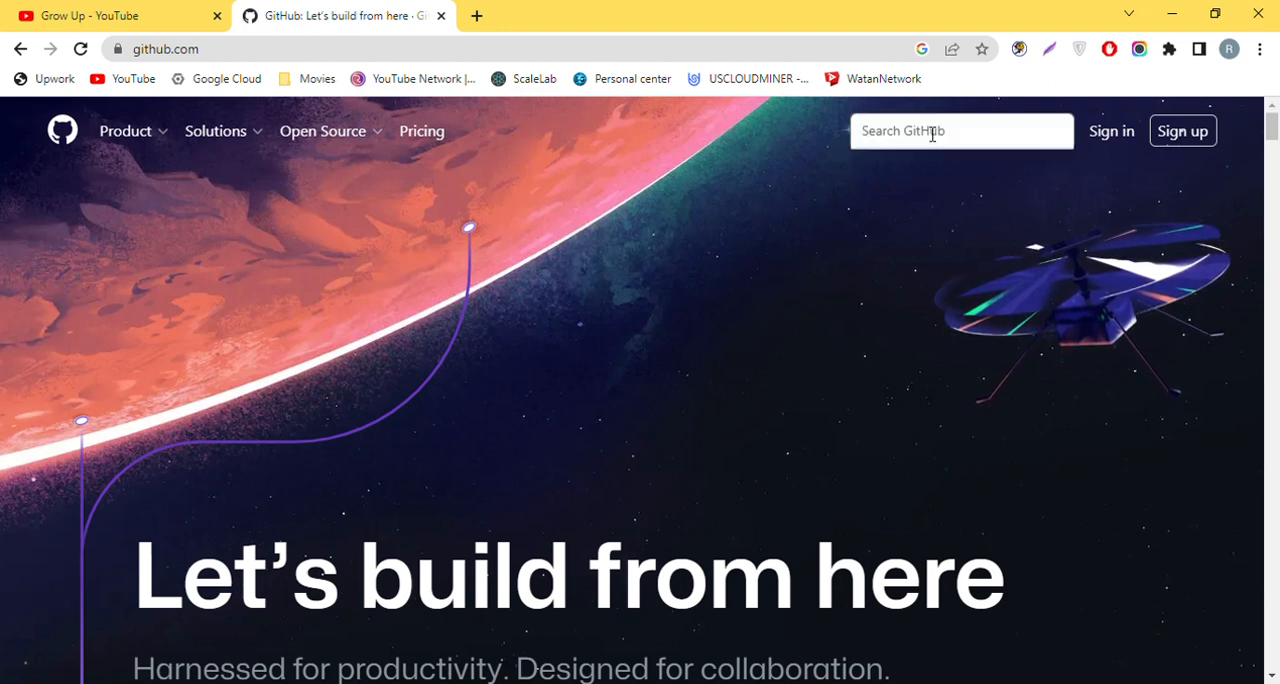
# - Search GitHub for 'developer', filter to Users, and scroll the matching profiles
pyautogui.write('de')
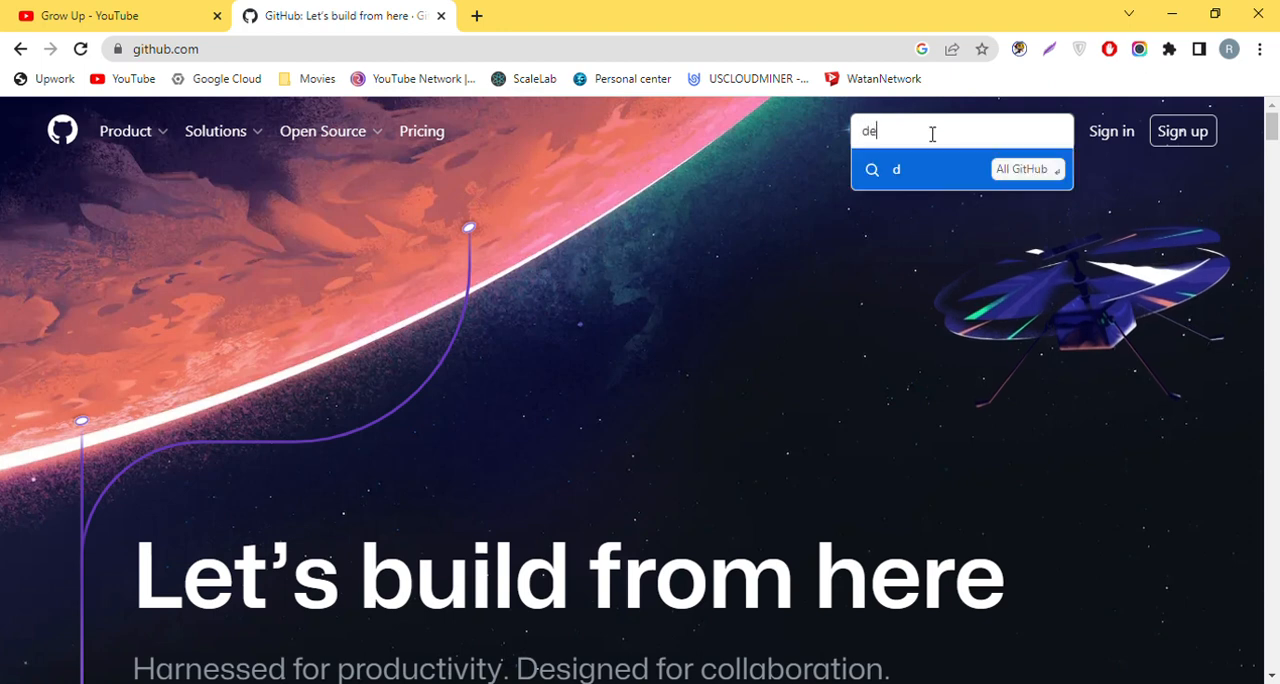
pyautogui.write('veloper')
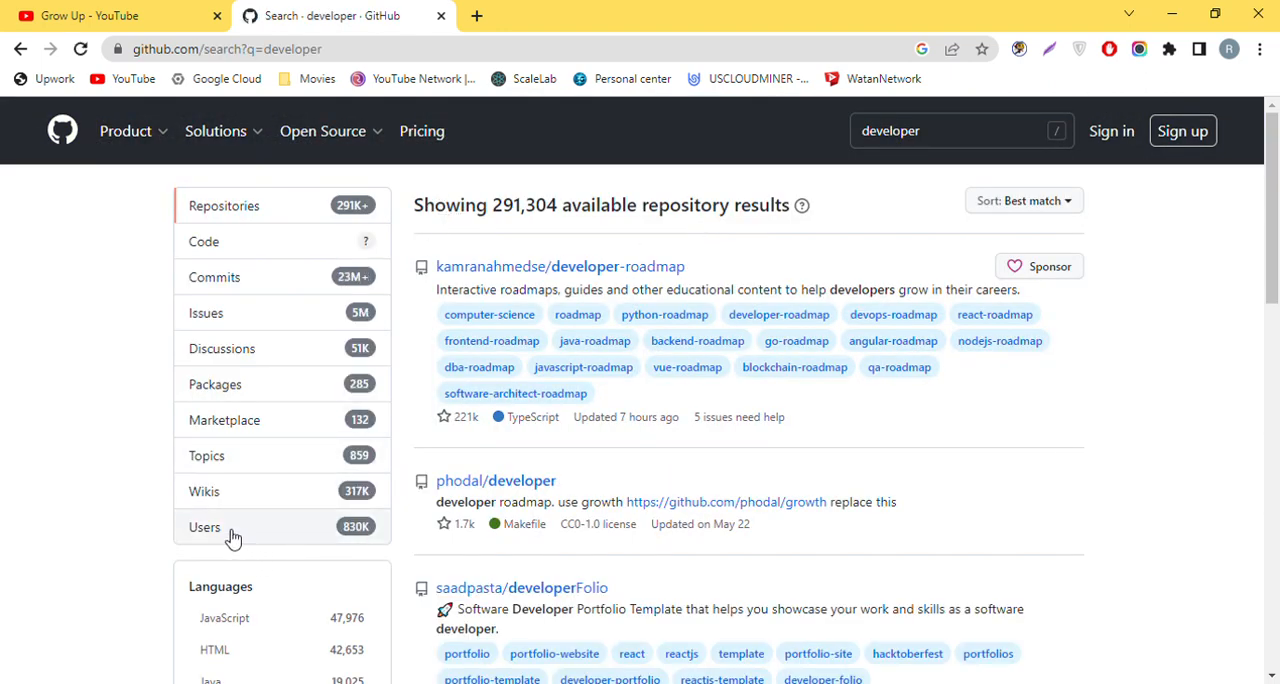
pyautogui.click(204, 527)
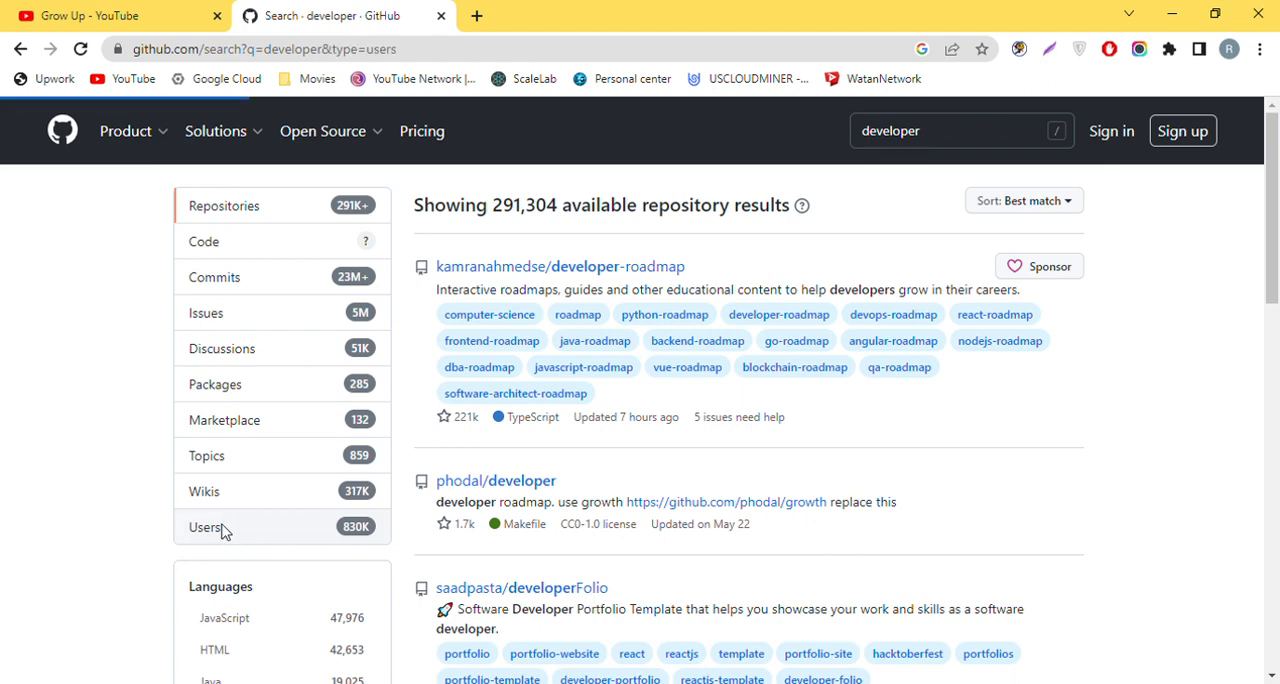
pyautogui.click(205, 527)
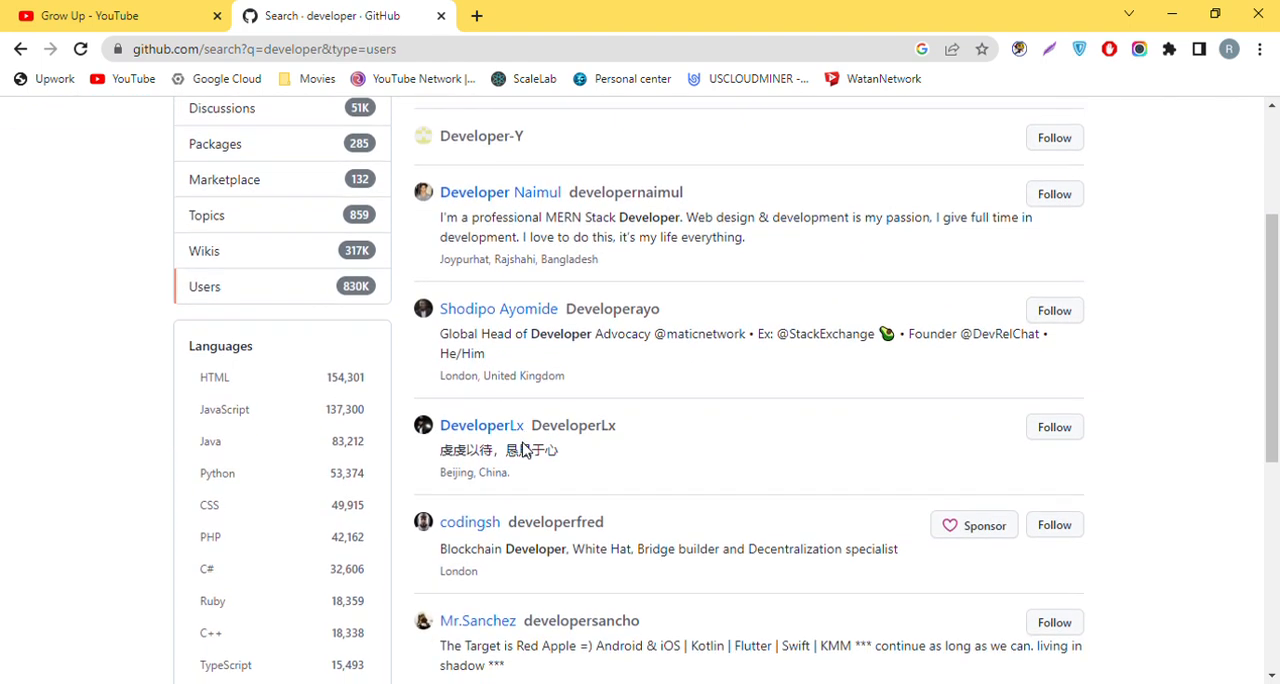
pyautogui.scroll(-3)
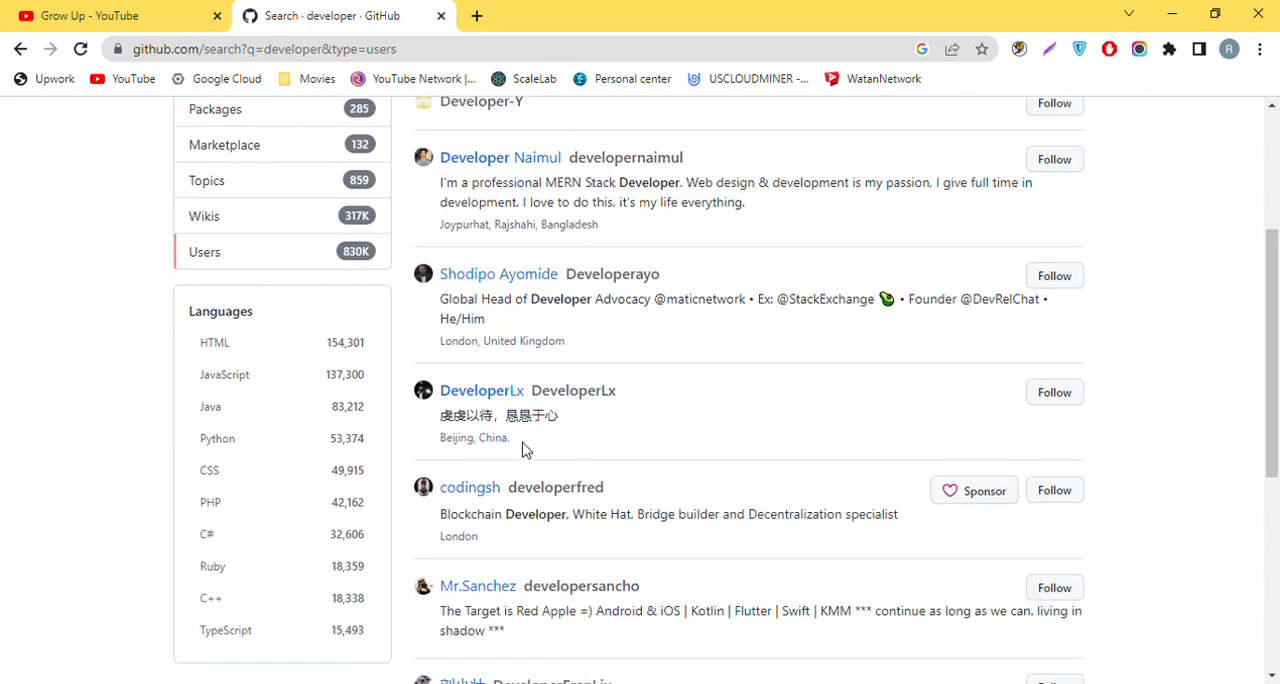
pyautogui.scroll(-3)
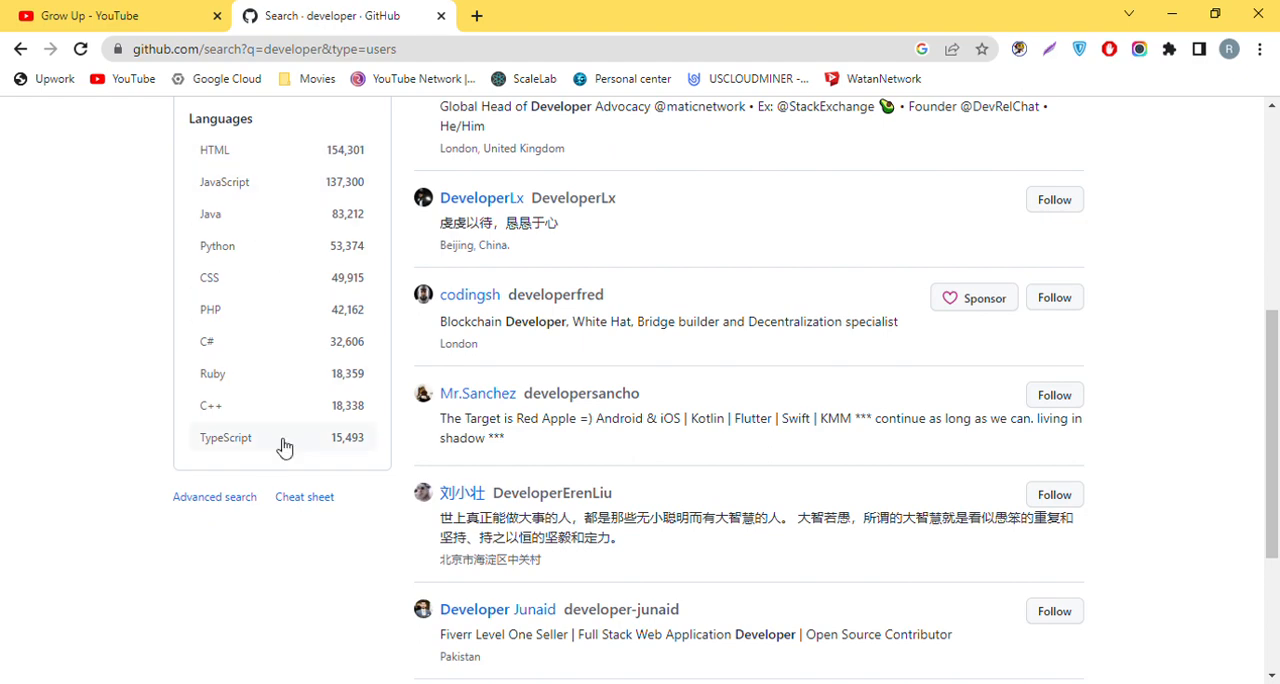
pyautogui.scroll(3)
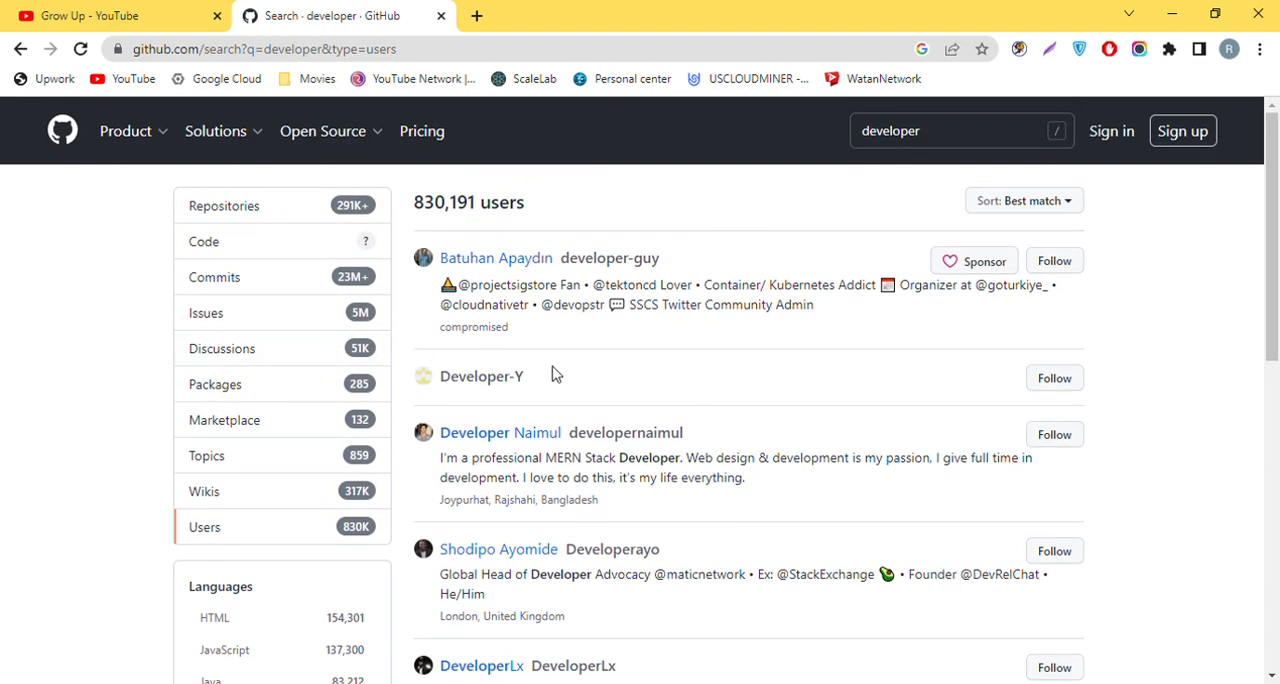
pyautogui.moveTo(535, 290)
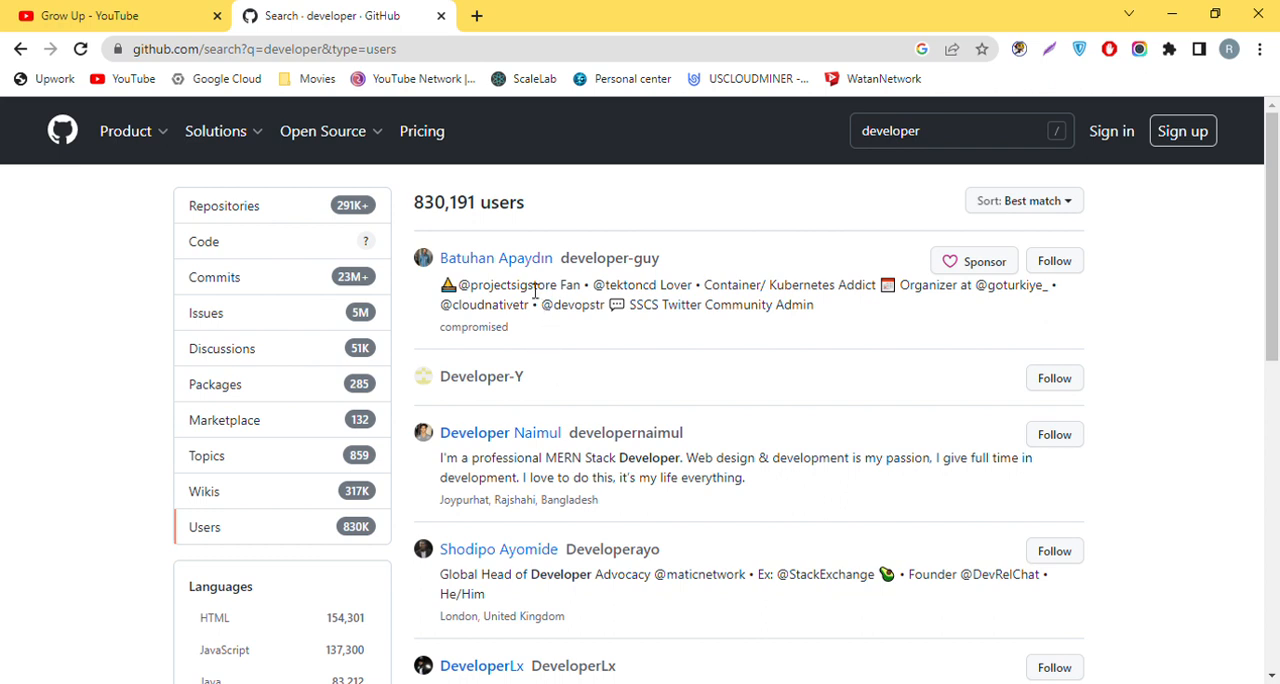
# - Open the first matching developer's profile in a new tab and scroll its overview
pyautogui.click(495, 258)
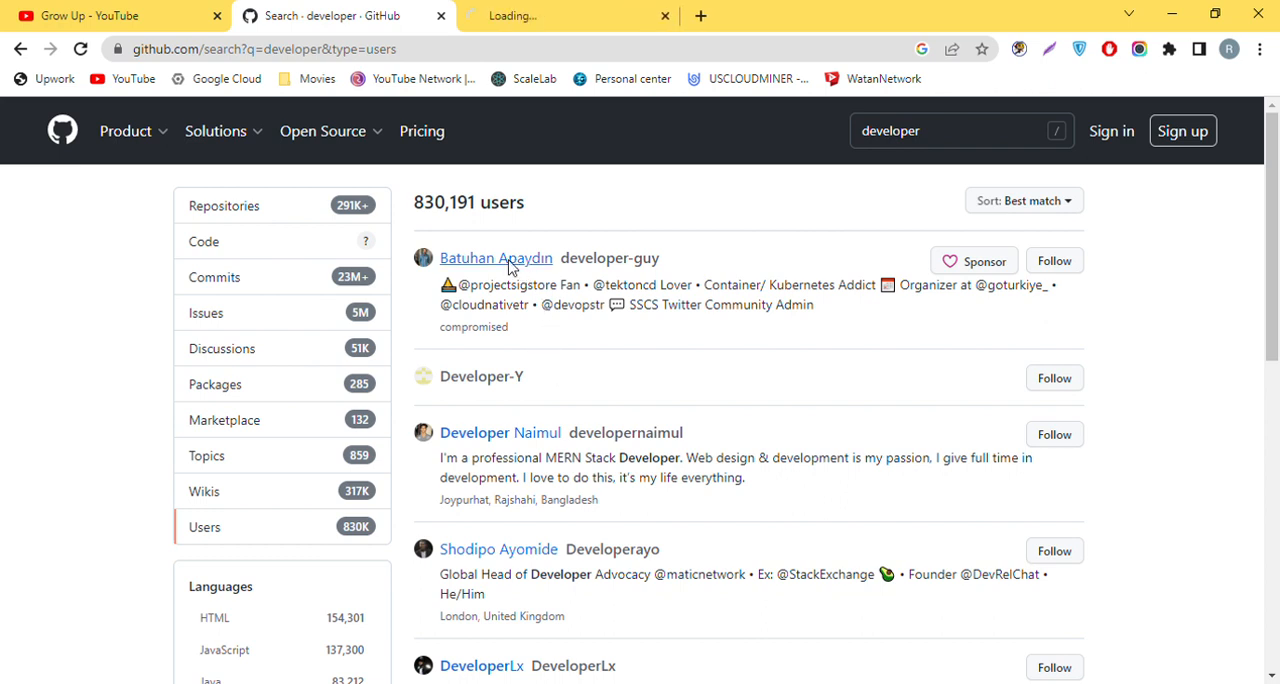
pyautogui.click(496, 258)
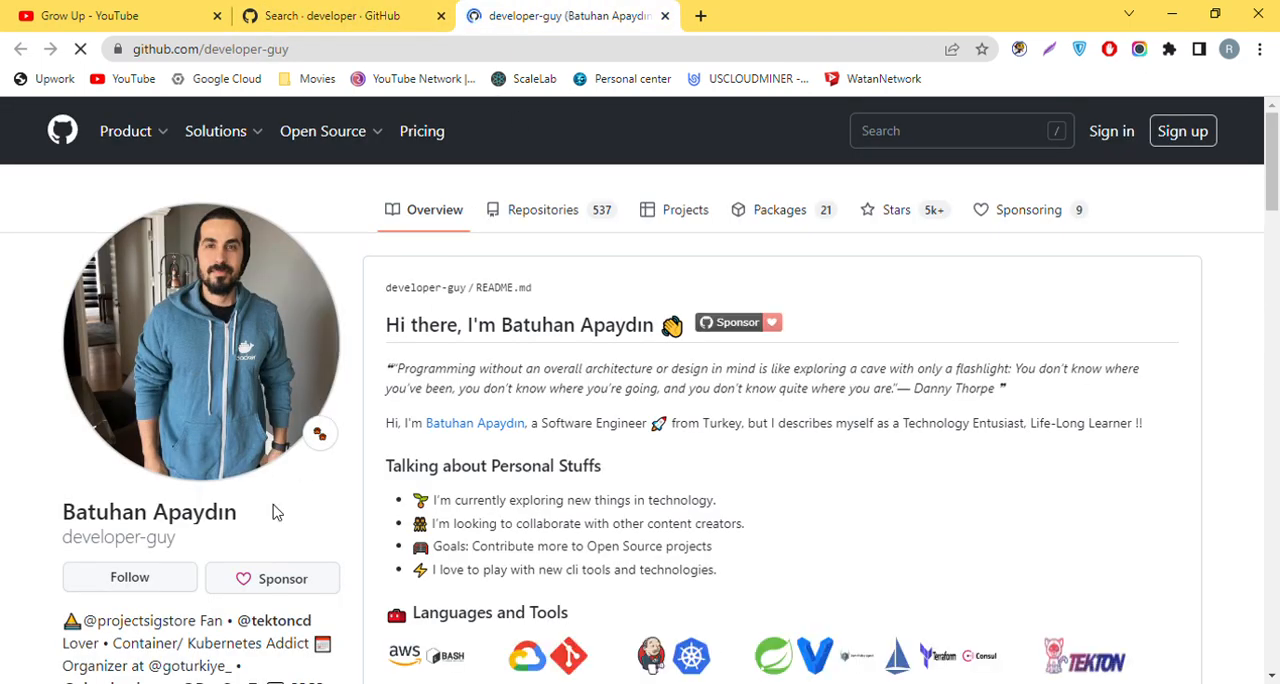
pyautogui.scroll(-3)
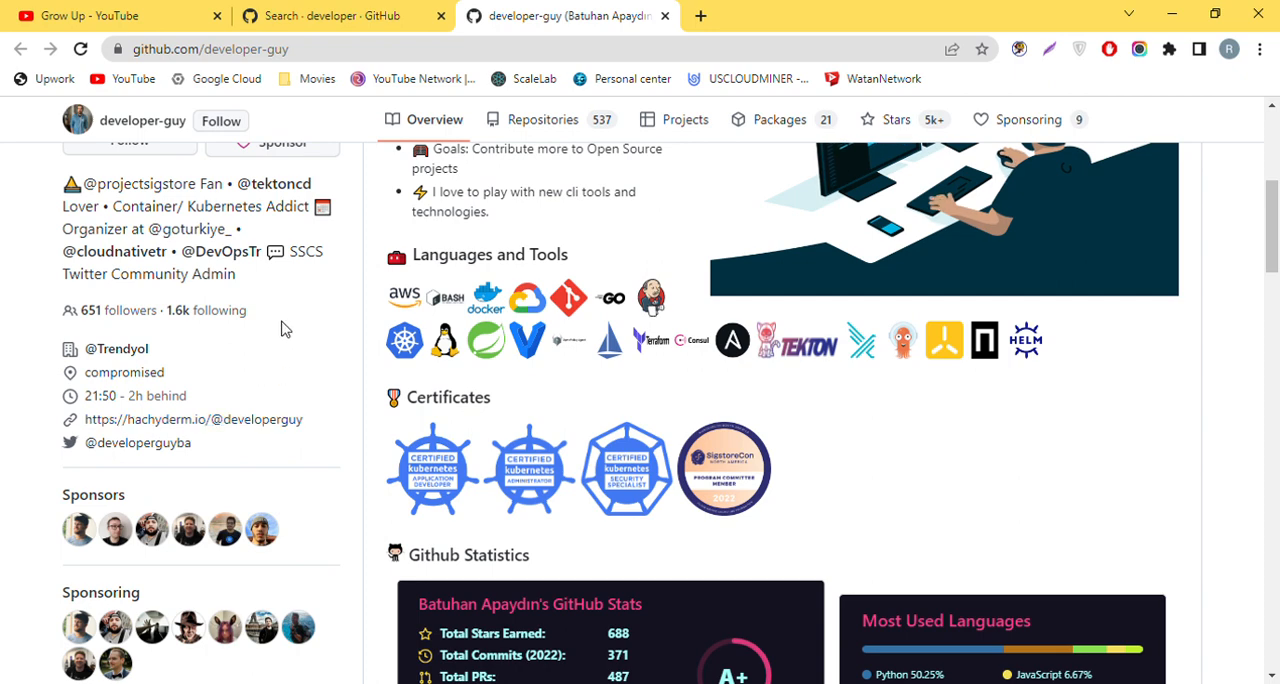
pyautogui.scroll(-3)
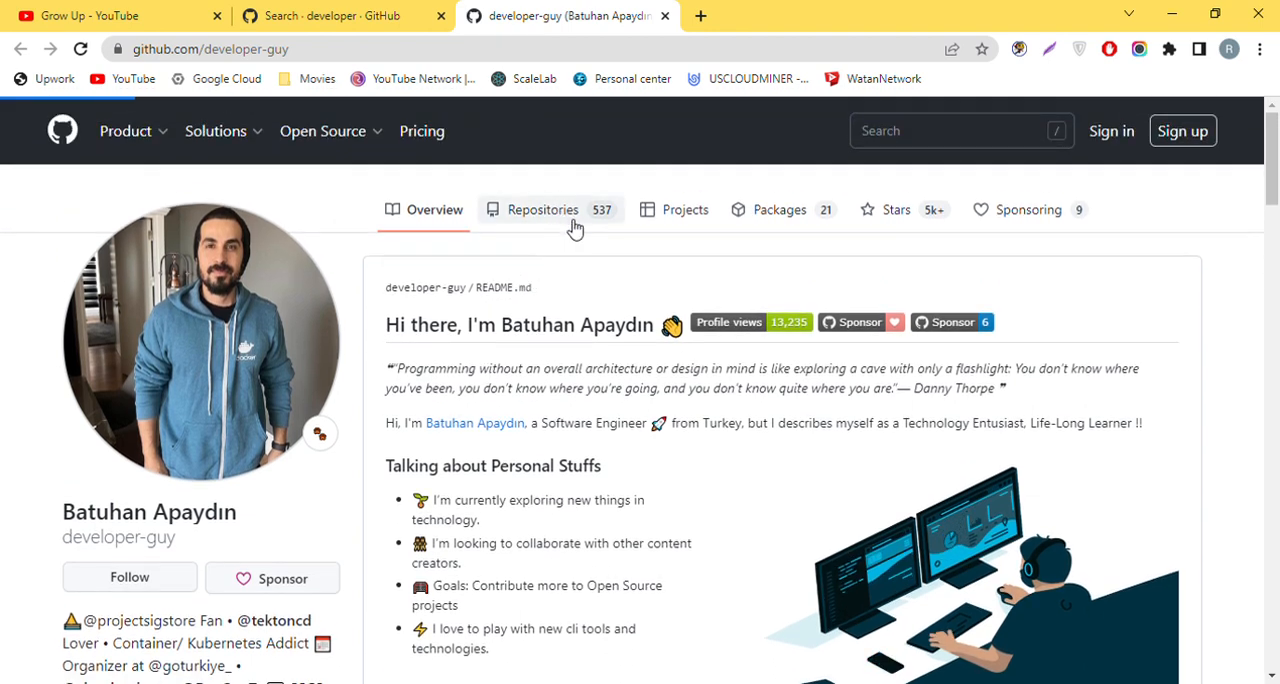
# - Browse the user's repository list and open the developer-guy repository in a new tab
pyautogui.click(542, 209)
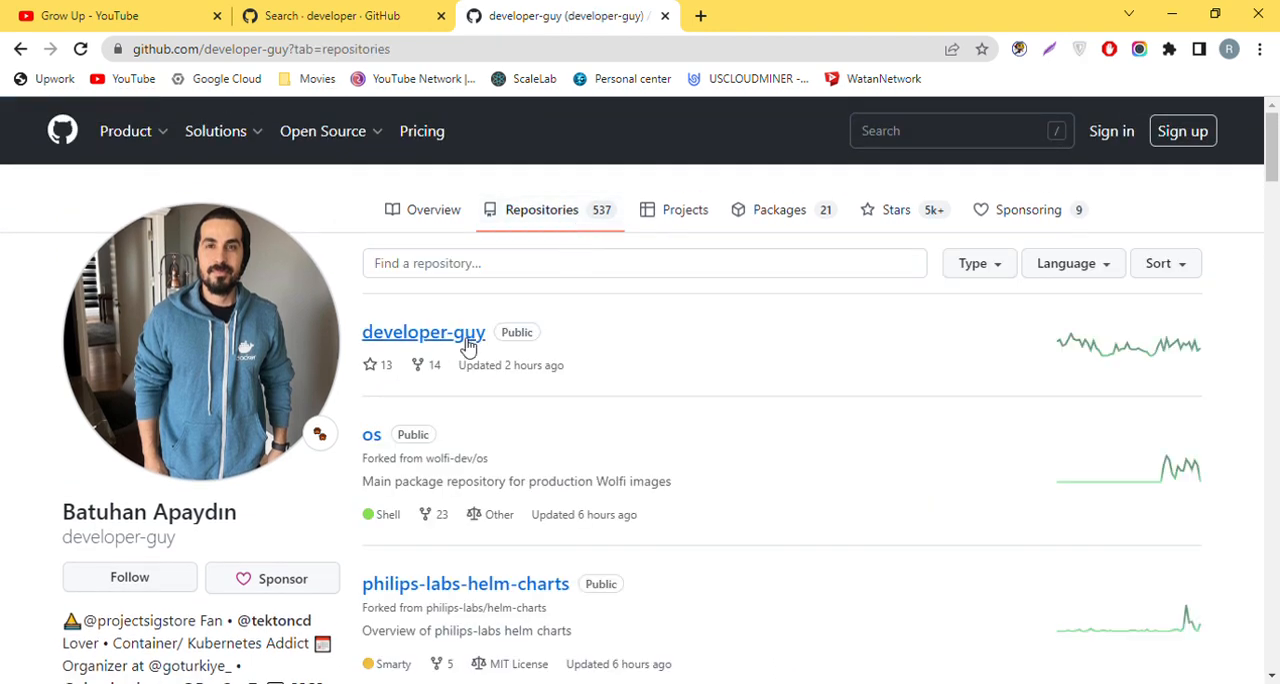
pyautogui.moveTo(425, 345)
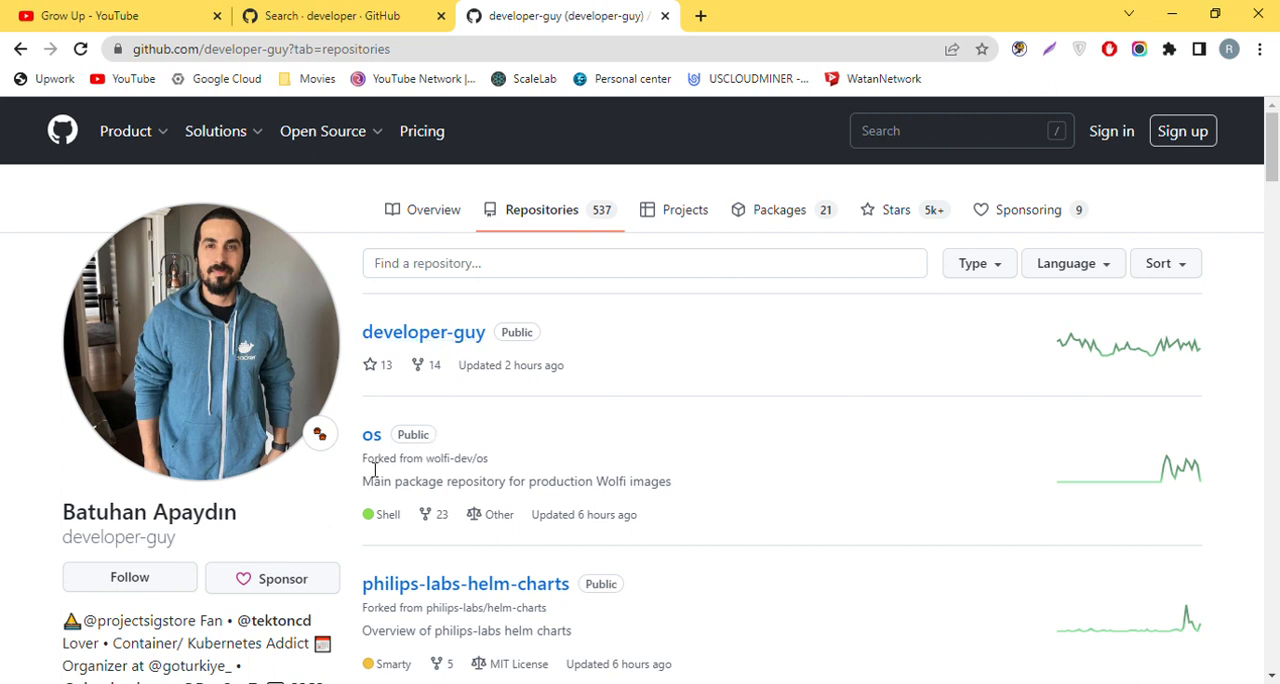
pyautogui.doubleClick(378, 458)
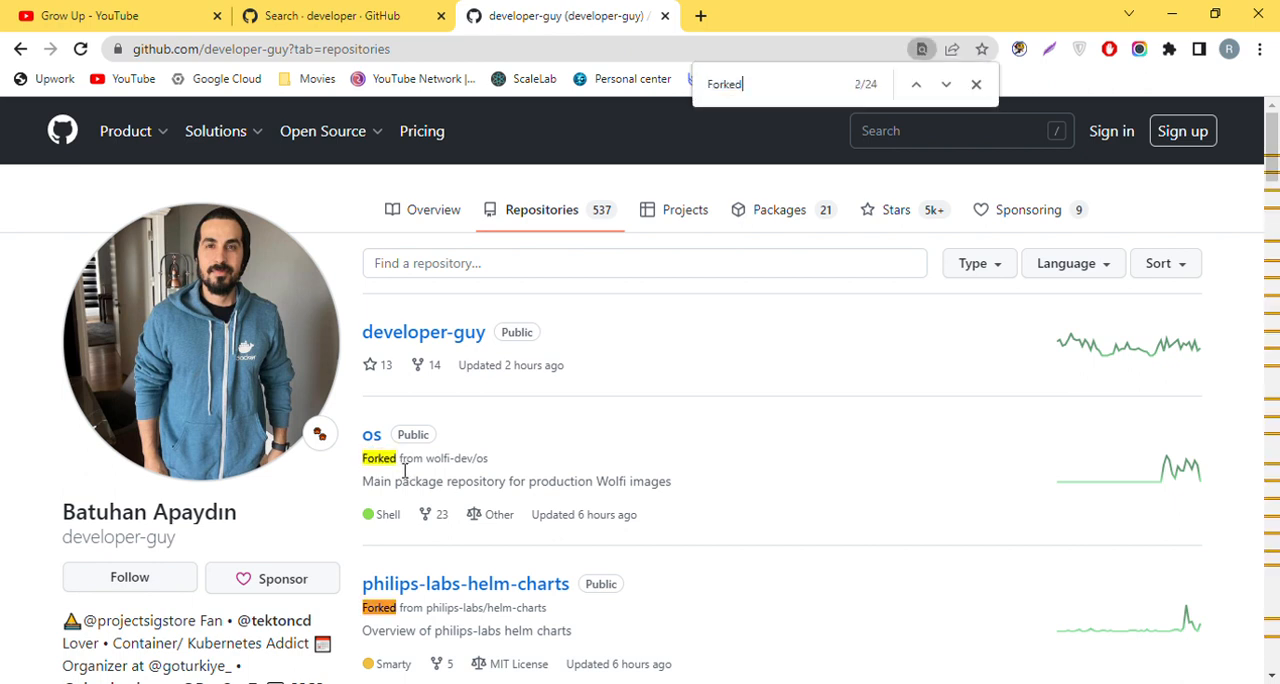
pyautogui.scroll(-3)
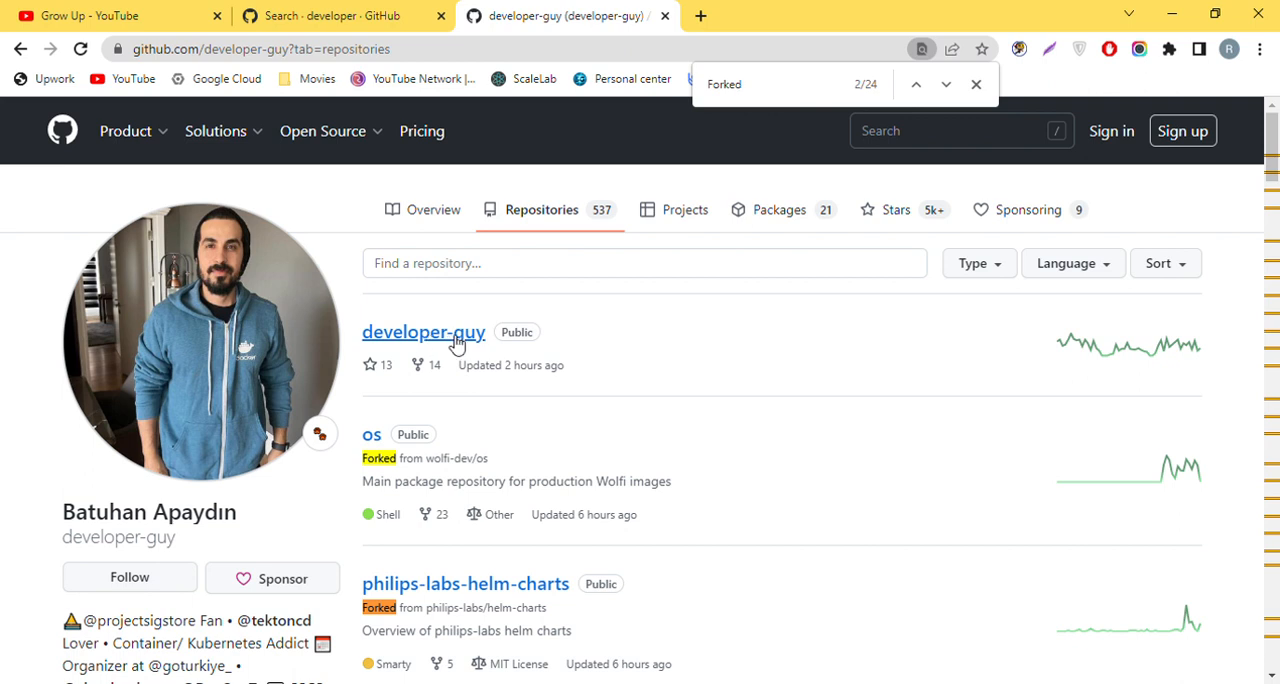
pyautogui.click(423, 331)
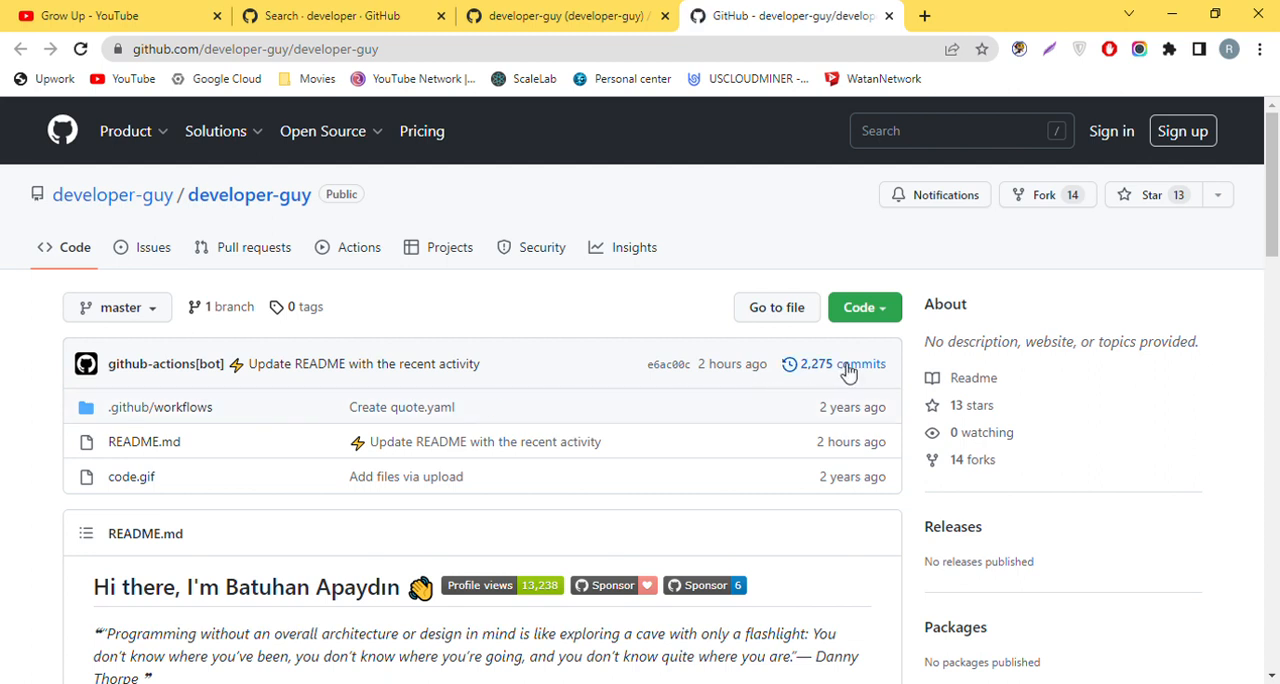
# - Open developer-guy's commit history and scroll through its automated README update commits
pyautogui.click(842, 363)
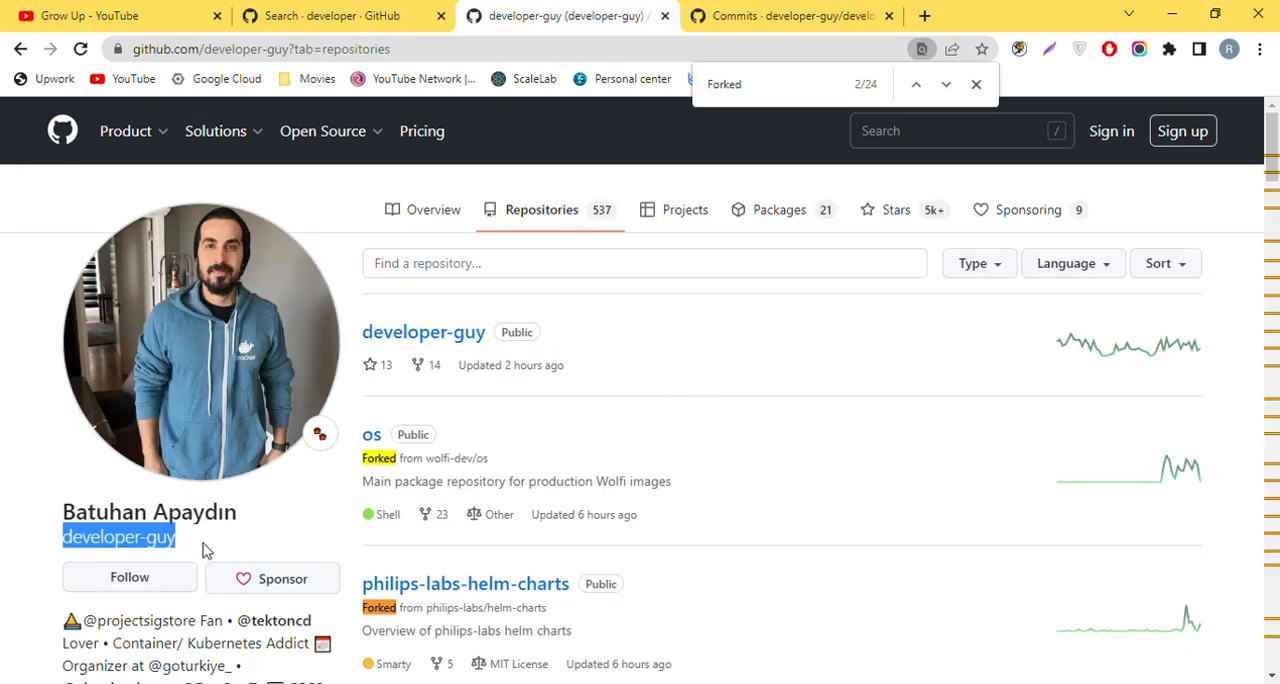
pyautogui.click(790, 15)
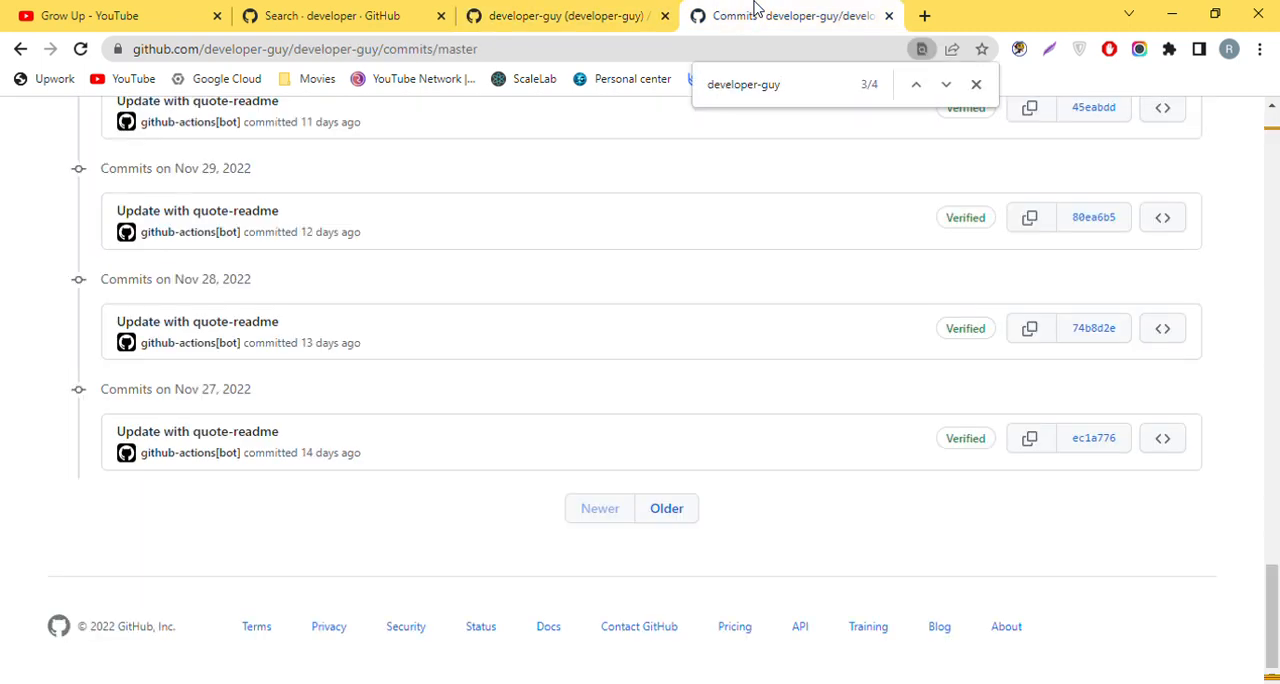
pyautogui.scroll(3)
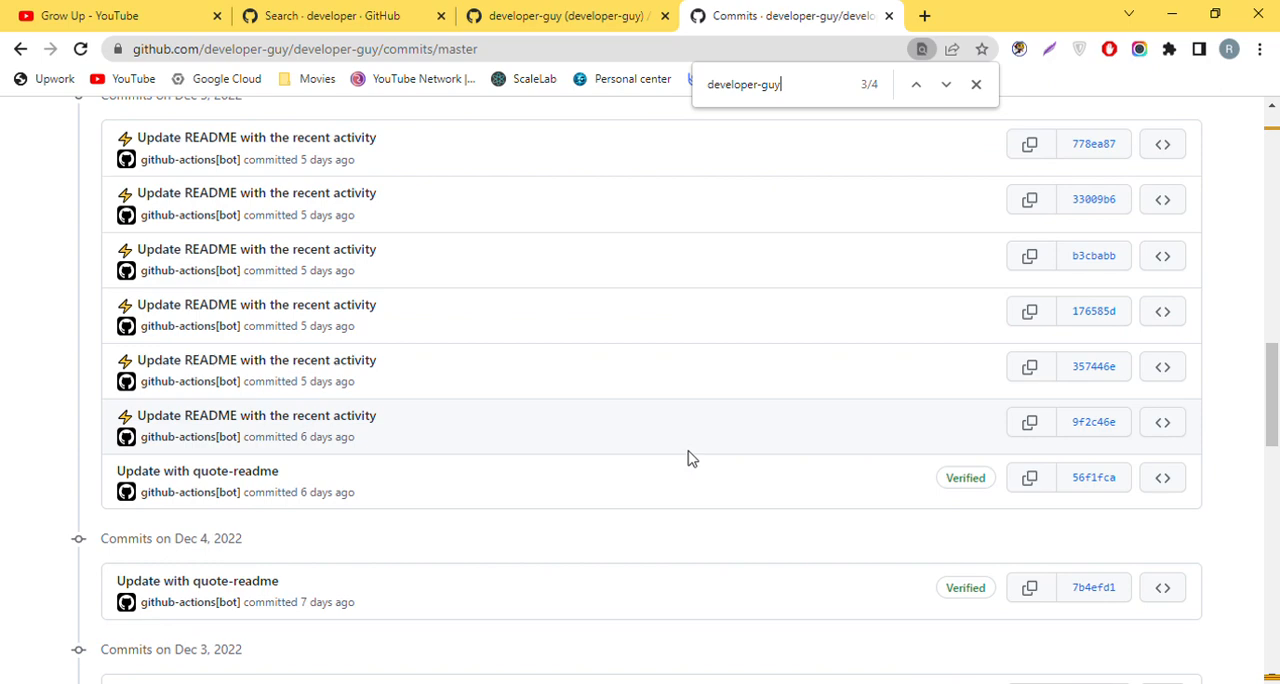
pyautogui.scroll(3)
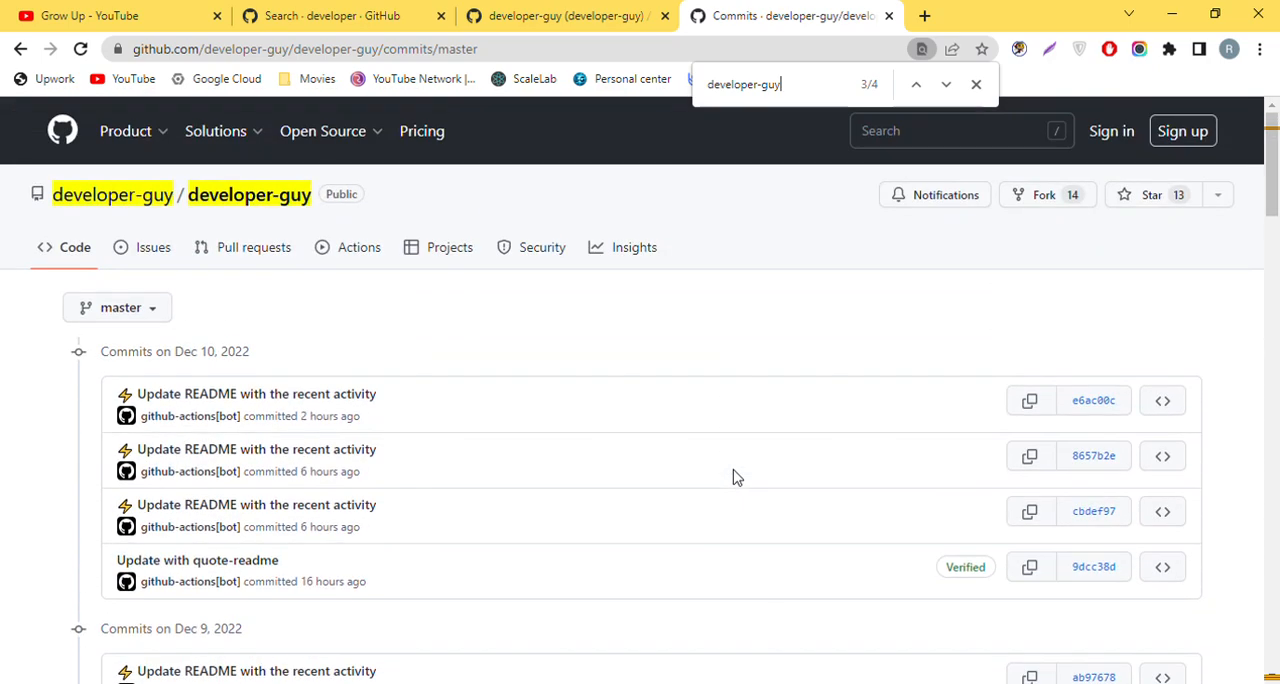
pyautogui.moveTo(474, 333)
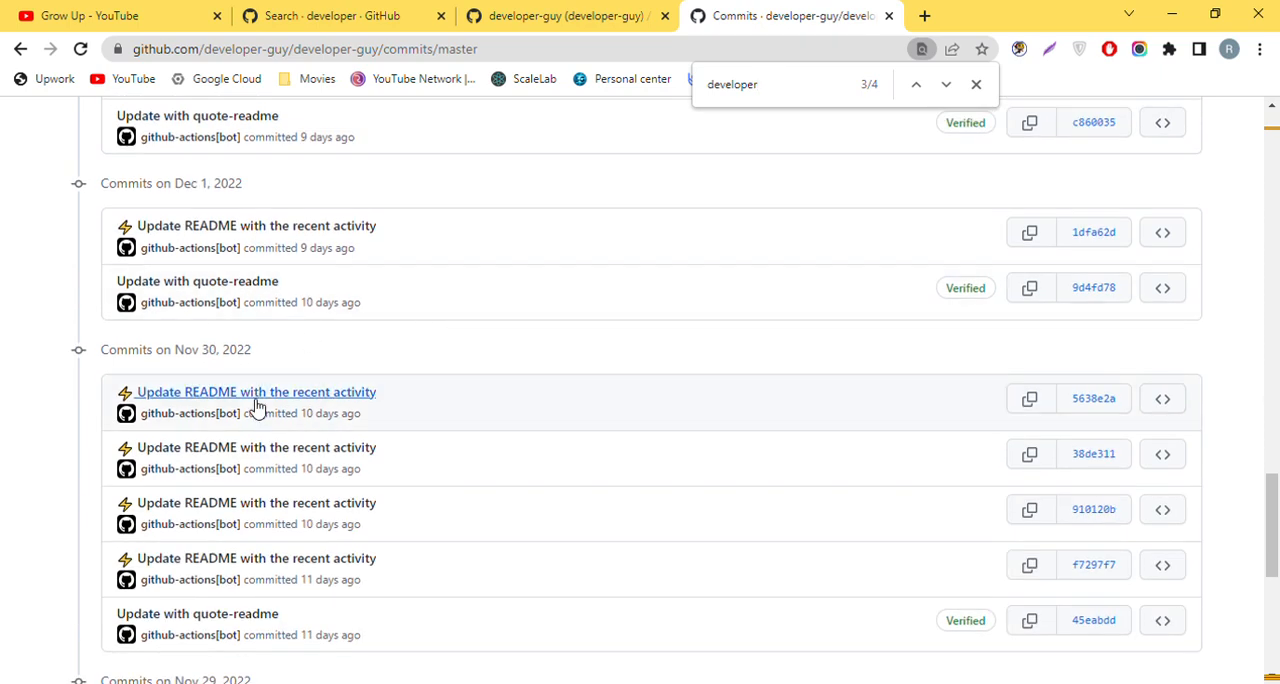
pyautogui.moveTo(335, 378)
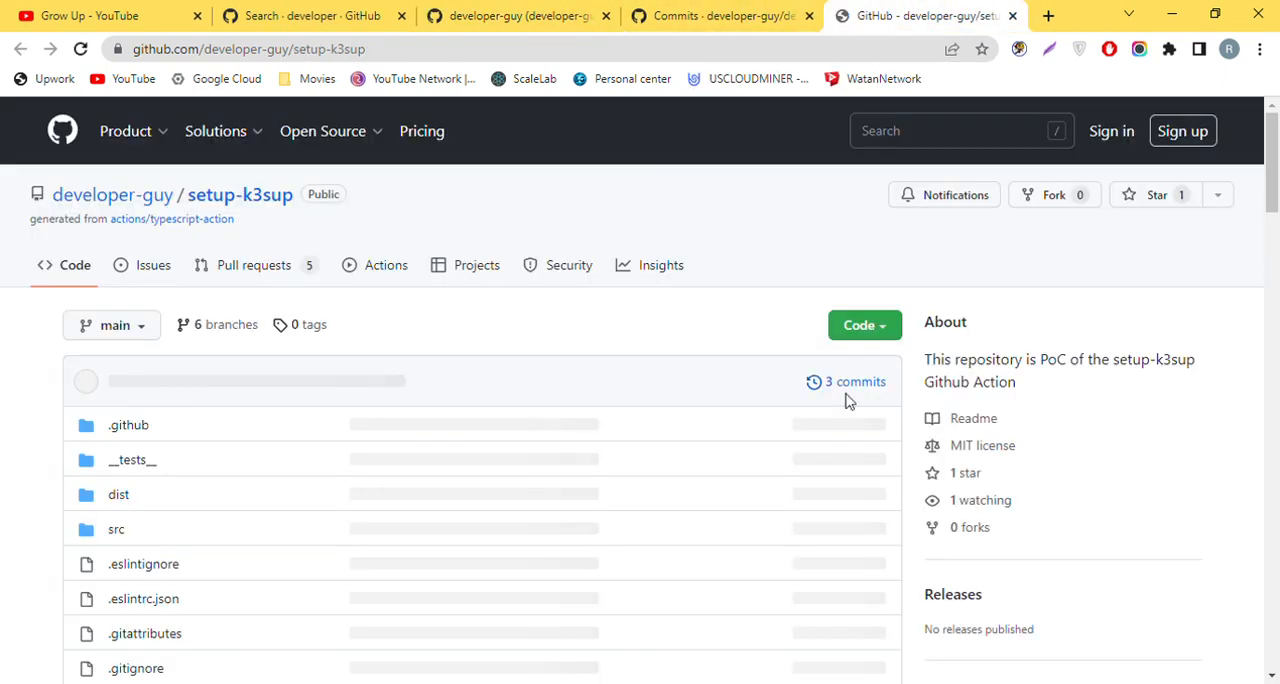
# - Open the setup-k3sup repository's '3 commits' history
pyautogui.click(853, 381)
pyautogui.write('developer-guy')
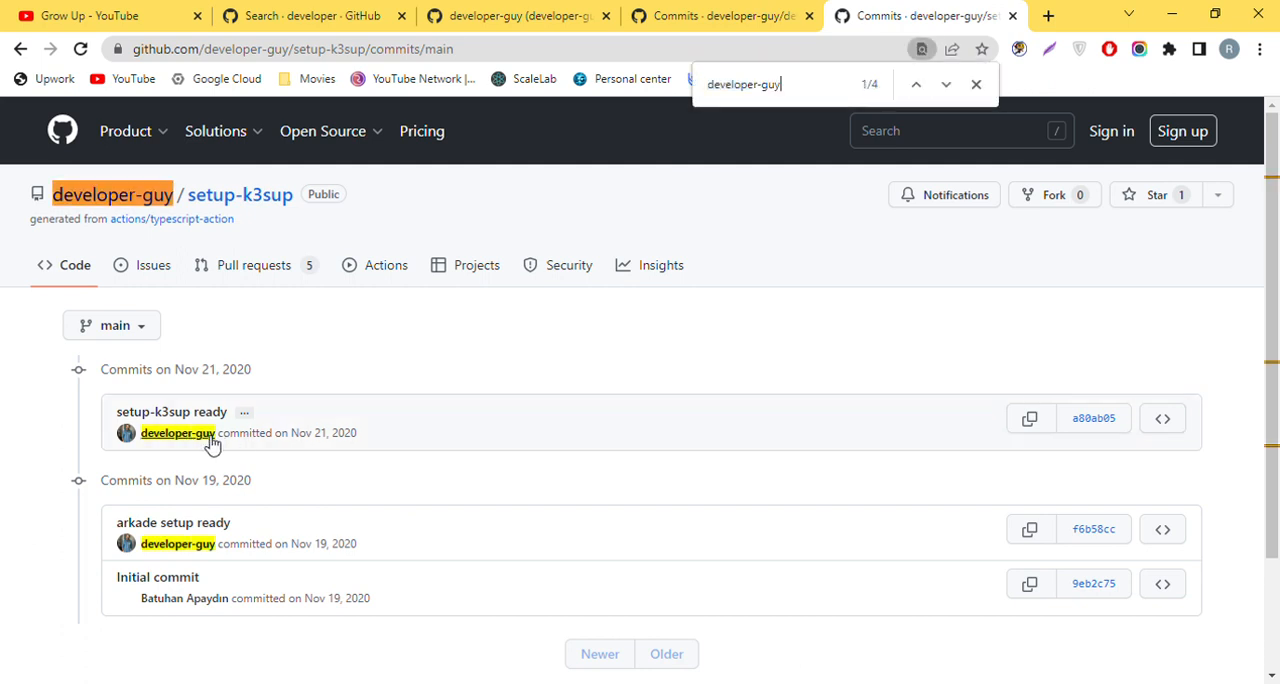
pyautogui.moveTo(200, 440)
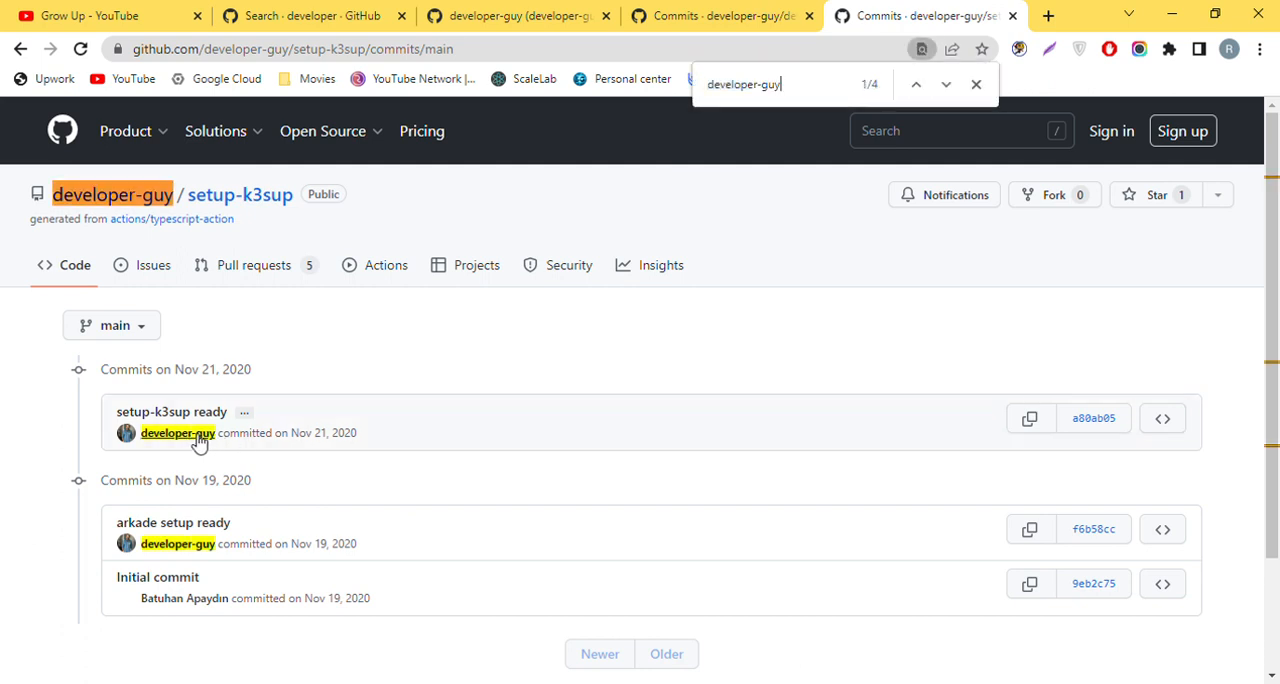
pyautogui.moveTo(994, 436)
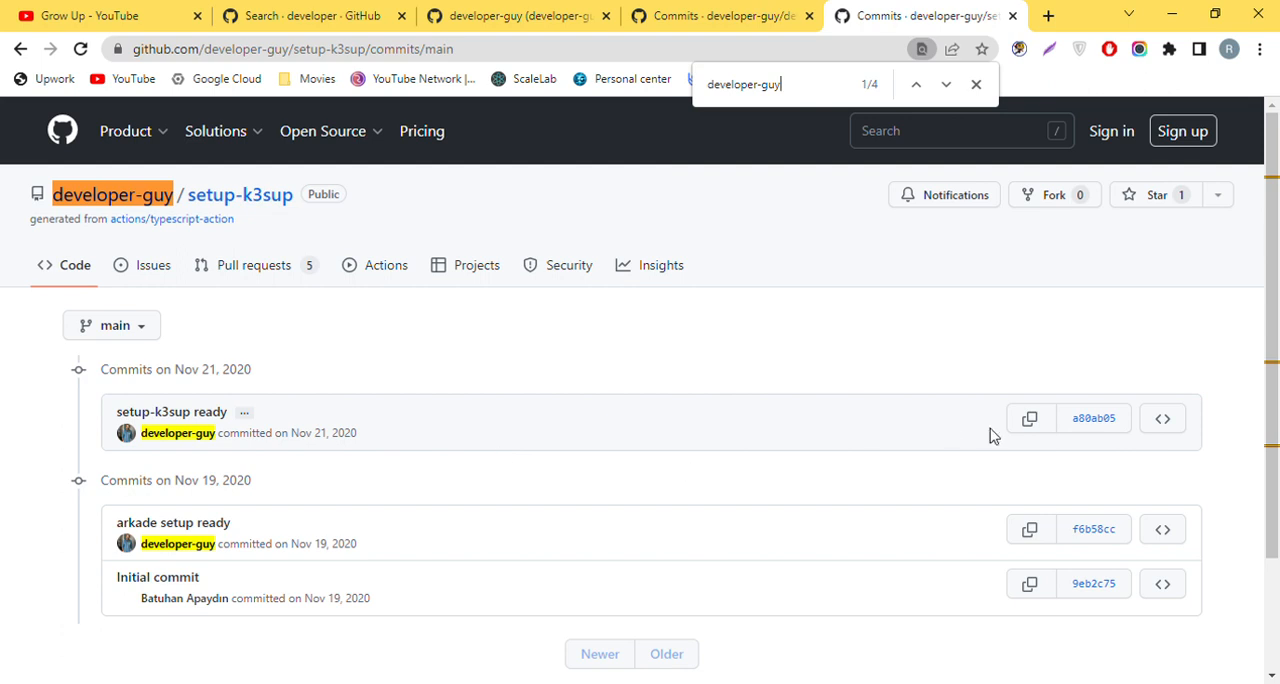
pyautogui.moveTo(1093, 418)
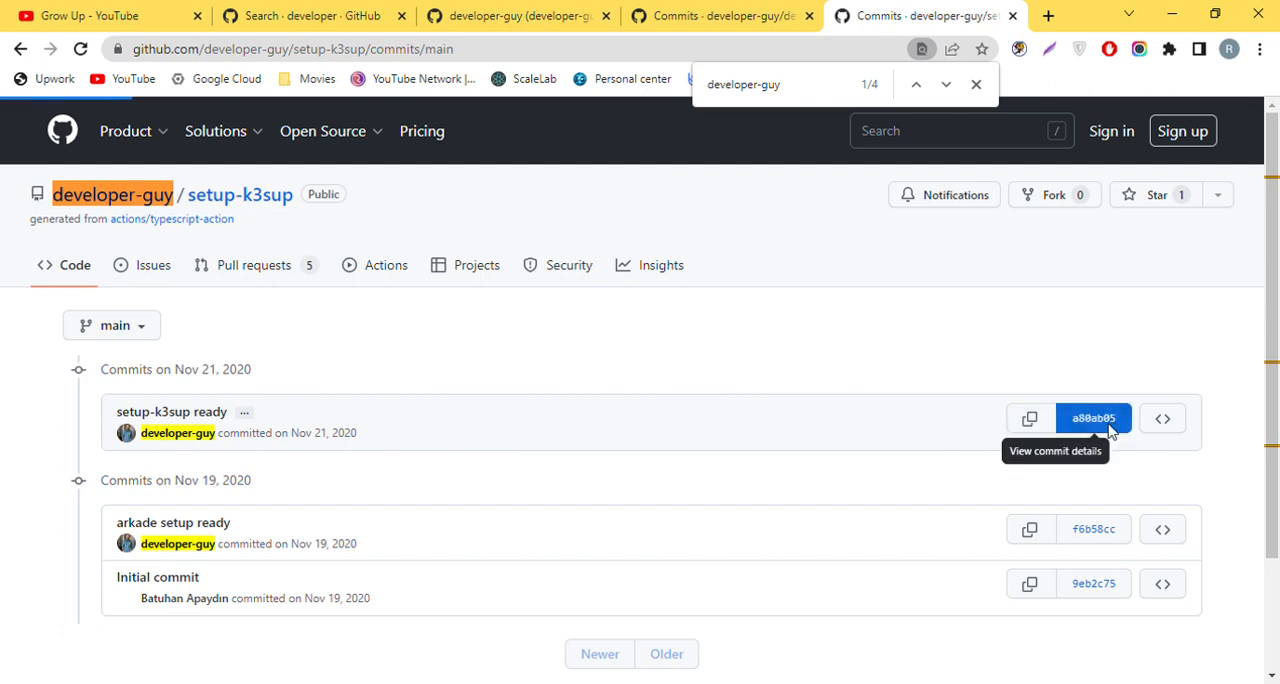
# - View the setup-k3sup ready commit as .patch, select the author email, then return
pyautogui.click(1093, 417)
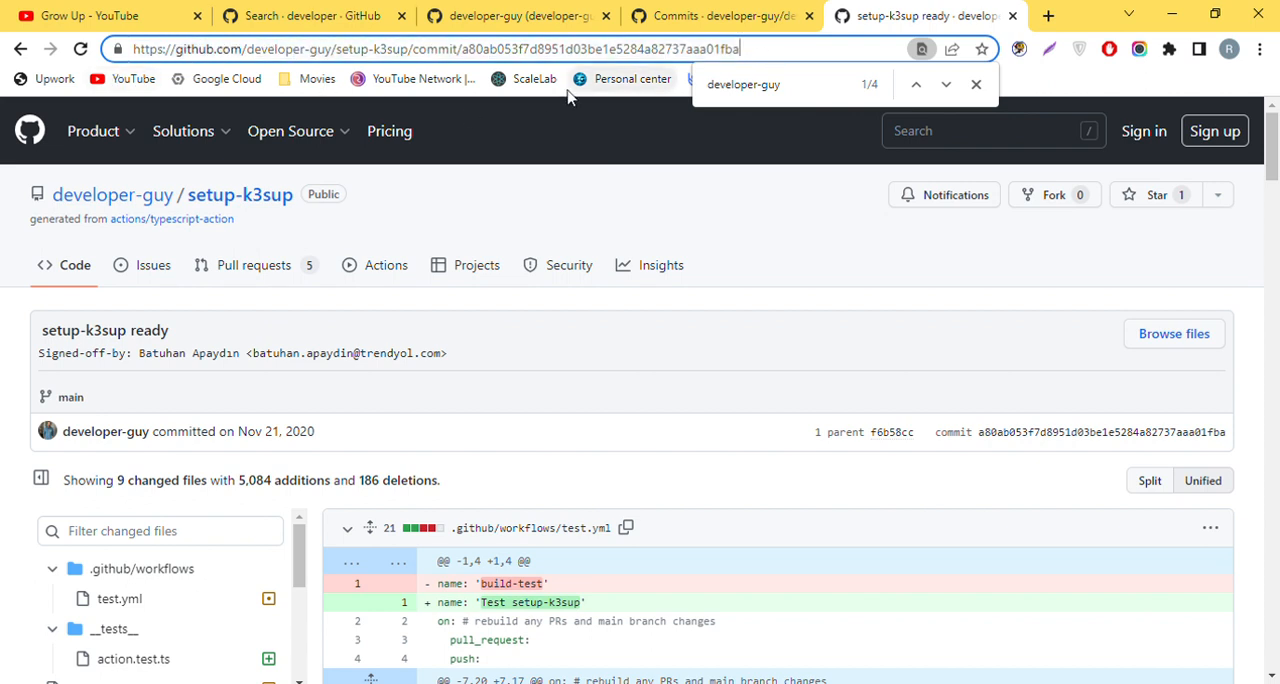
pyautogui.write('.')
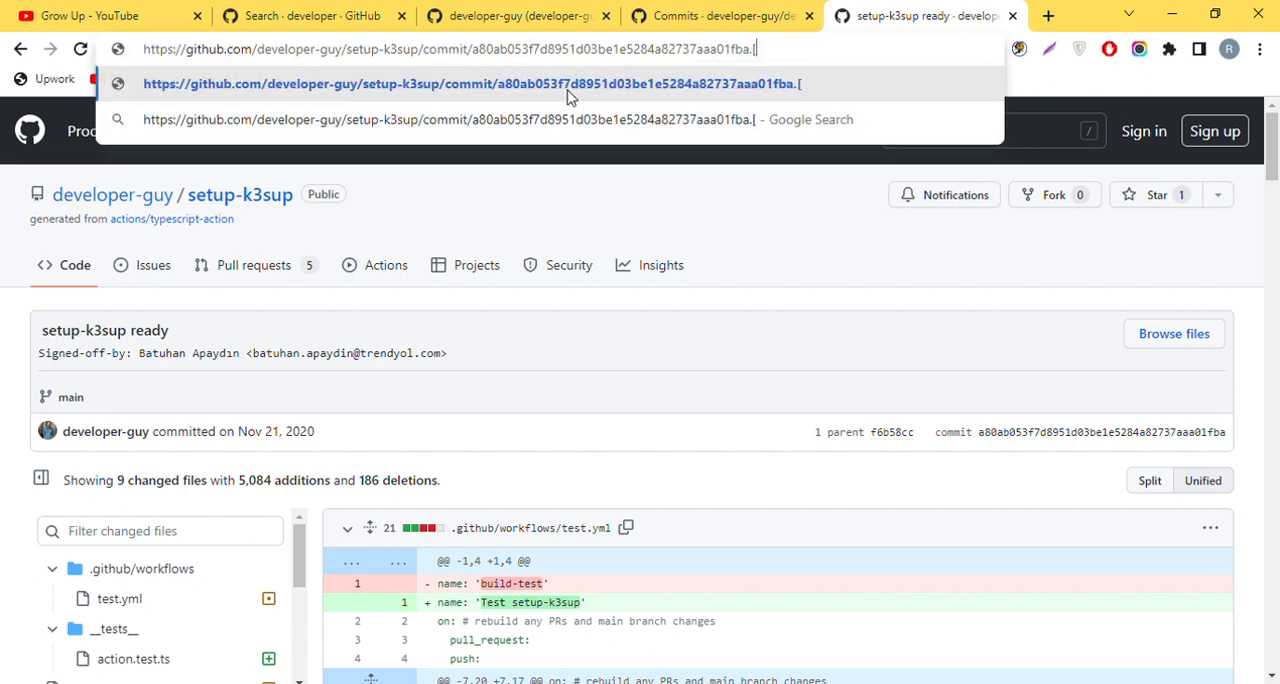
pyautogui.write('patch')
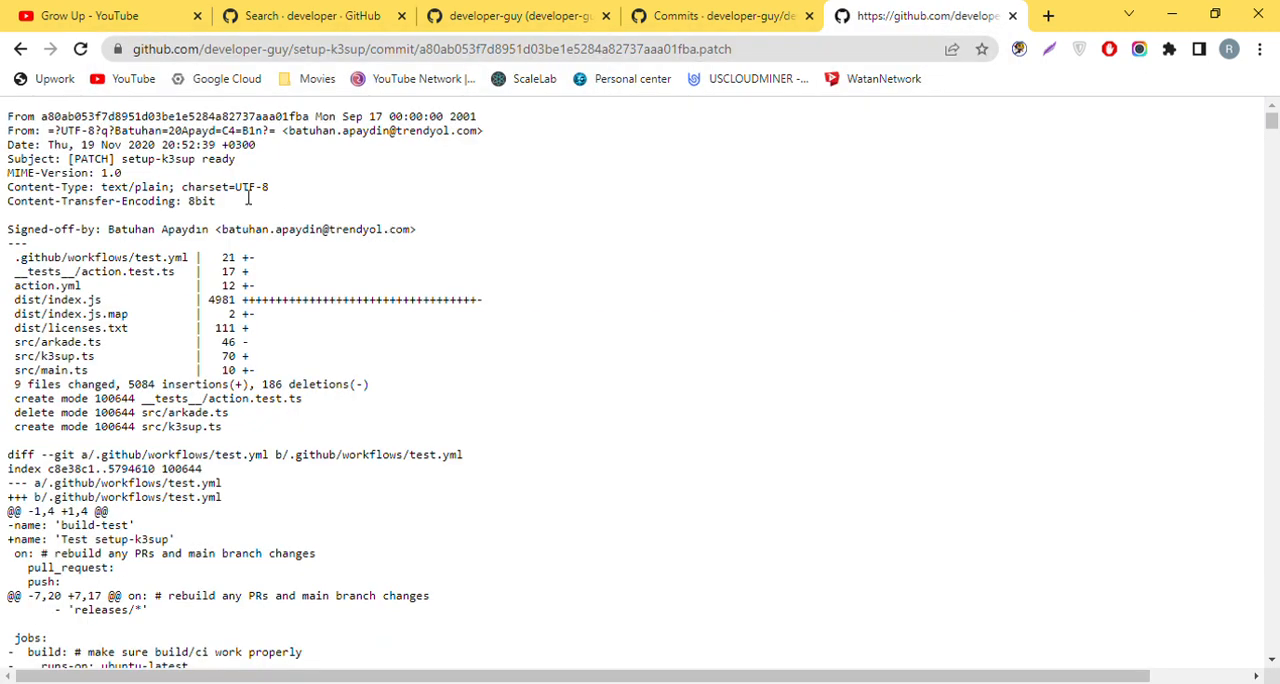
pyautogui.moveTo(290, 148)
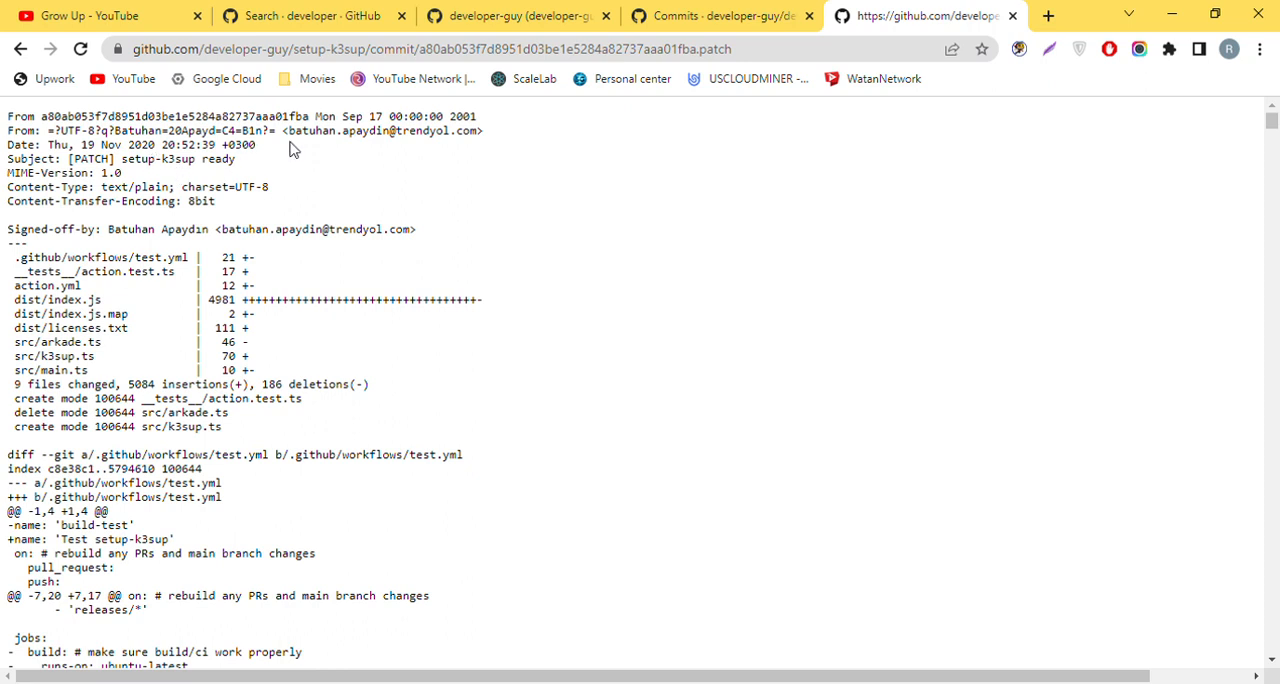
pyautogui.doubleClick(365, 130)
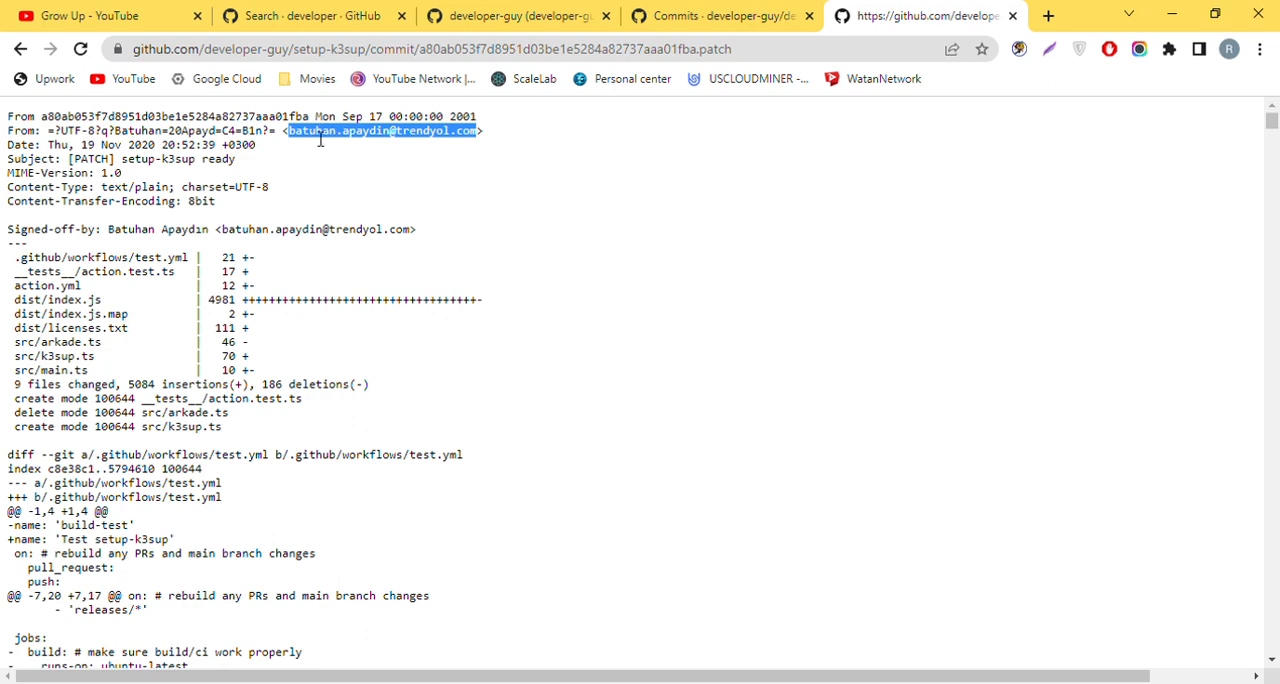
pyautogui.click(515, 15)
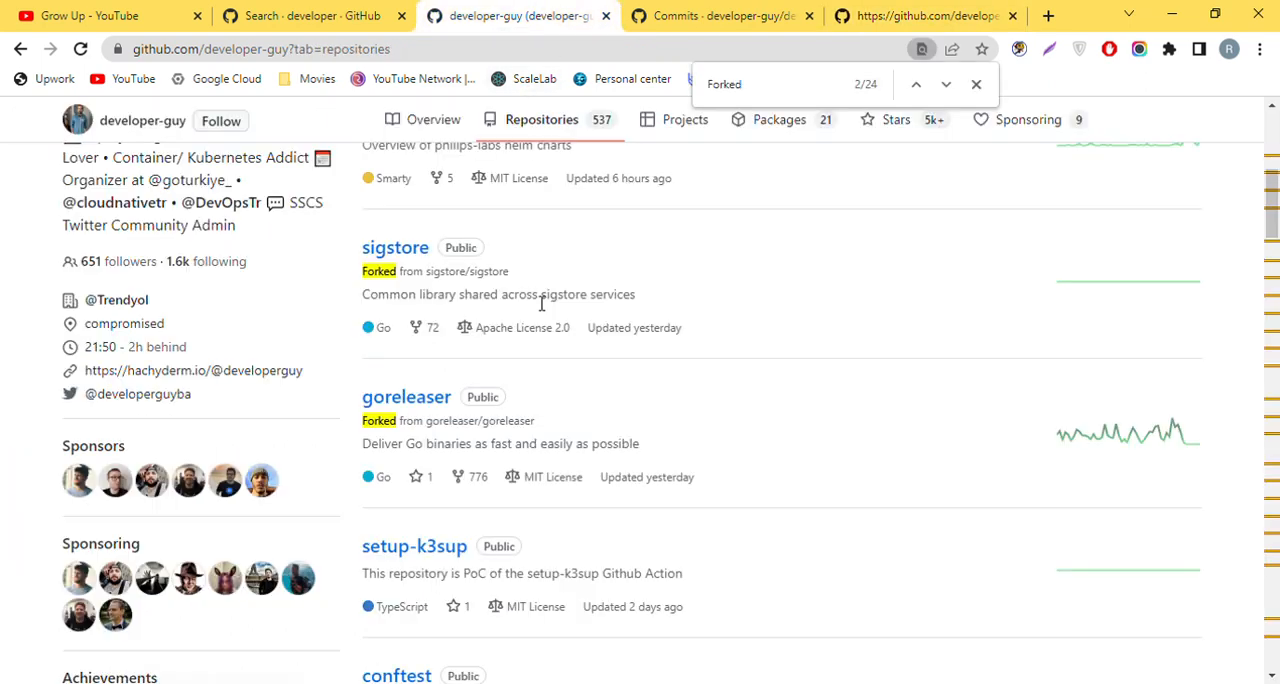
# - Return to the 'developer' user results and open another user's profile in a new tab
pyautogui.click(310, 15)
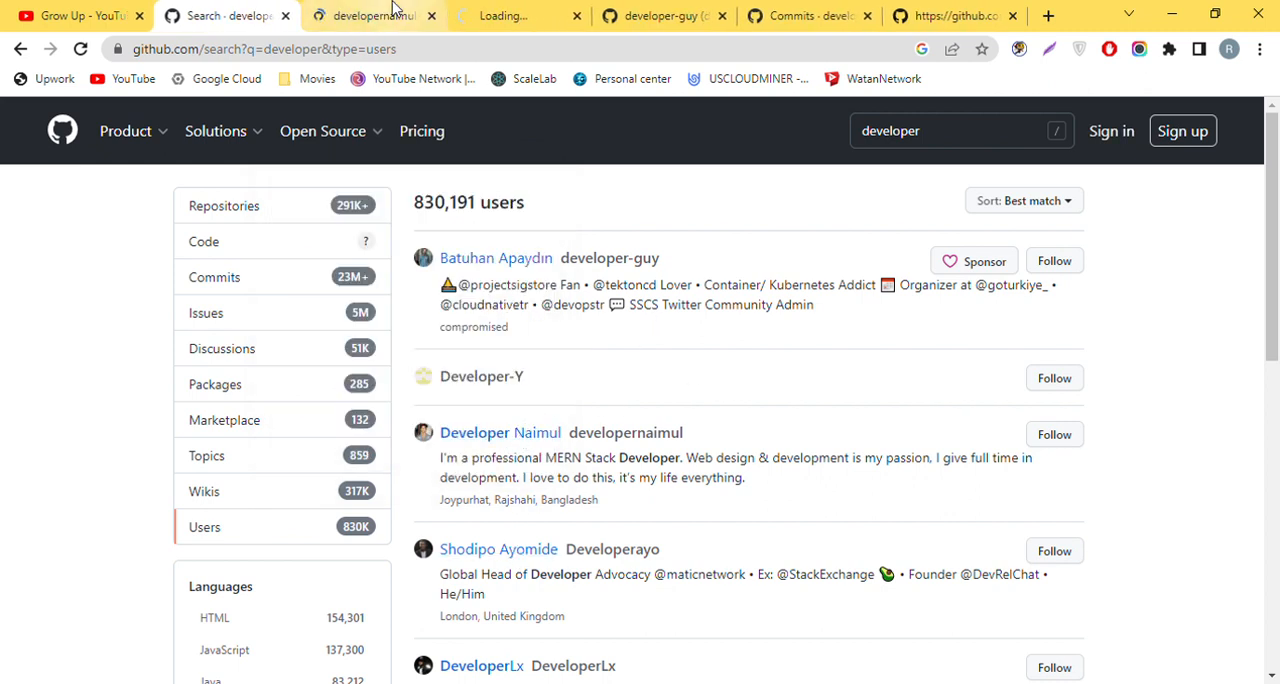
pyautogui.click(500, 432)
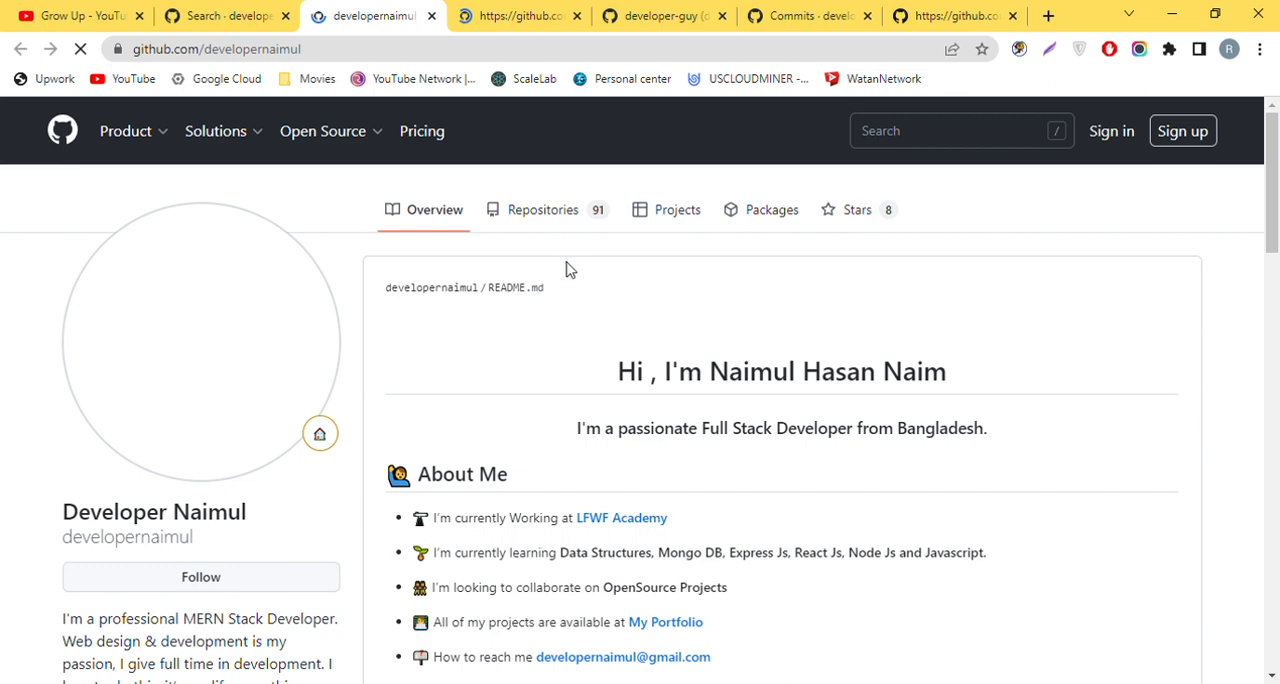
pyautogui.scroll(-3)
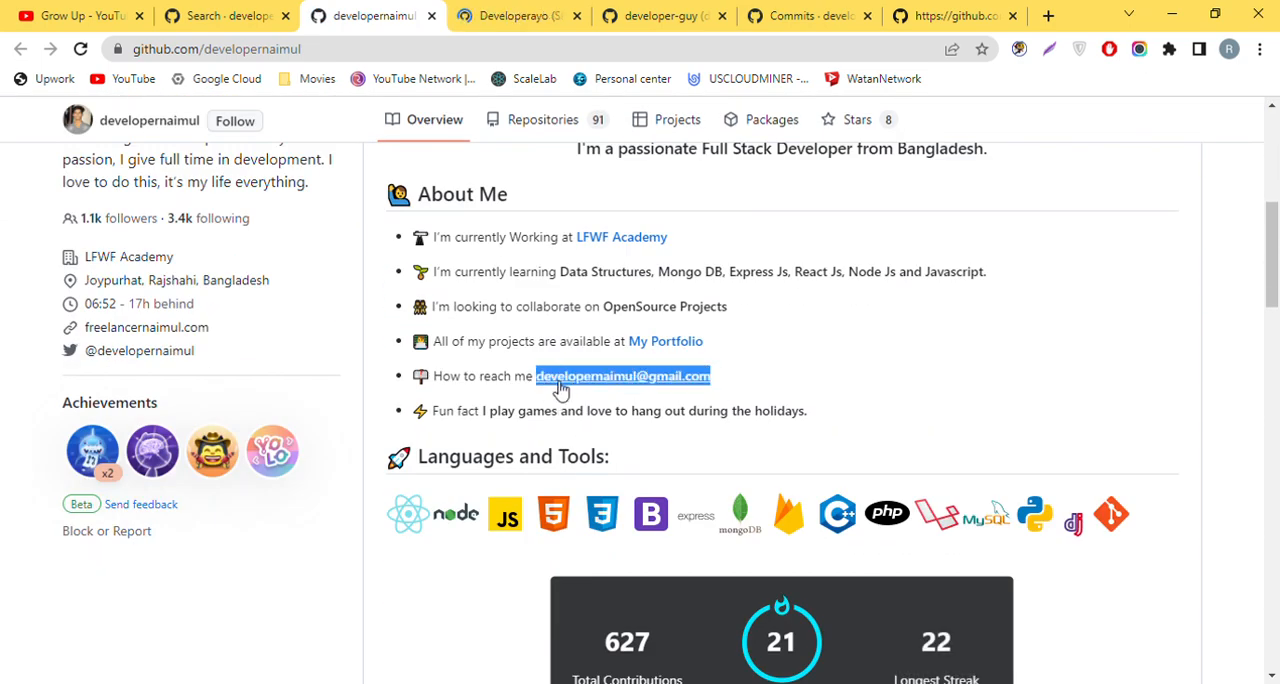
pyautogui.moveTo(677, 393)
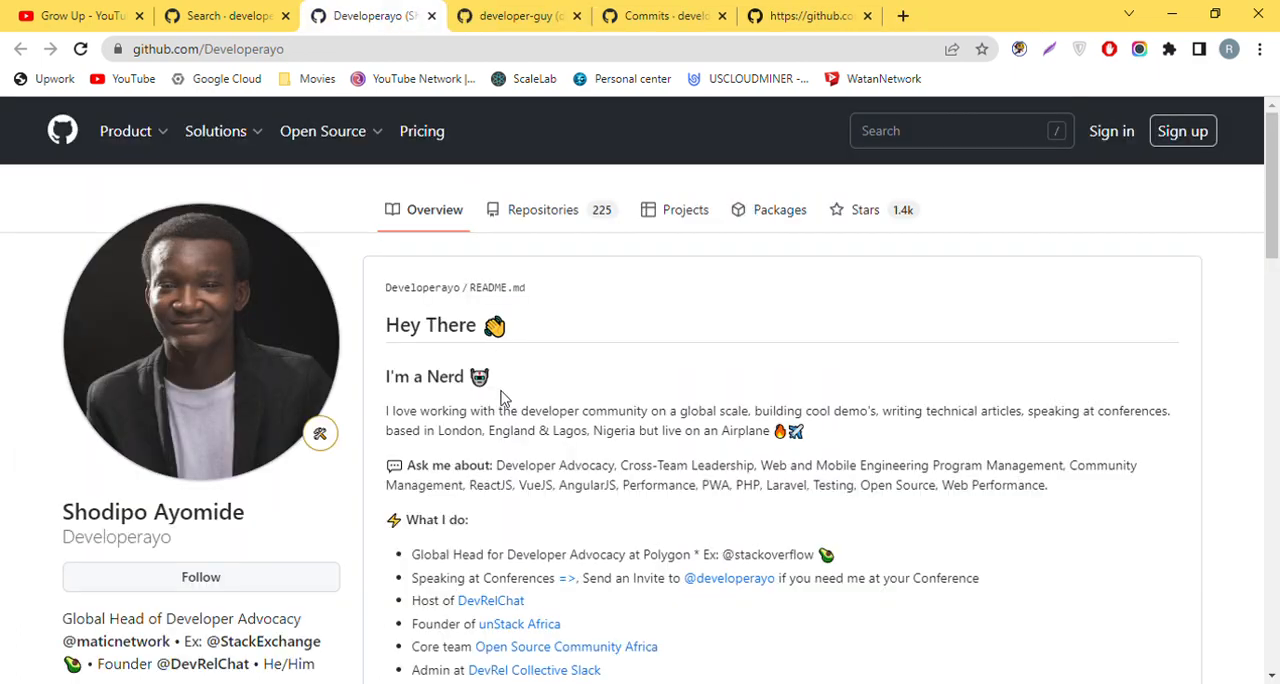
pyautogui.scroll(-3)
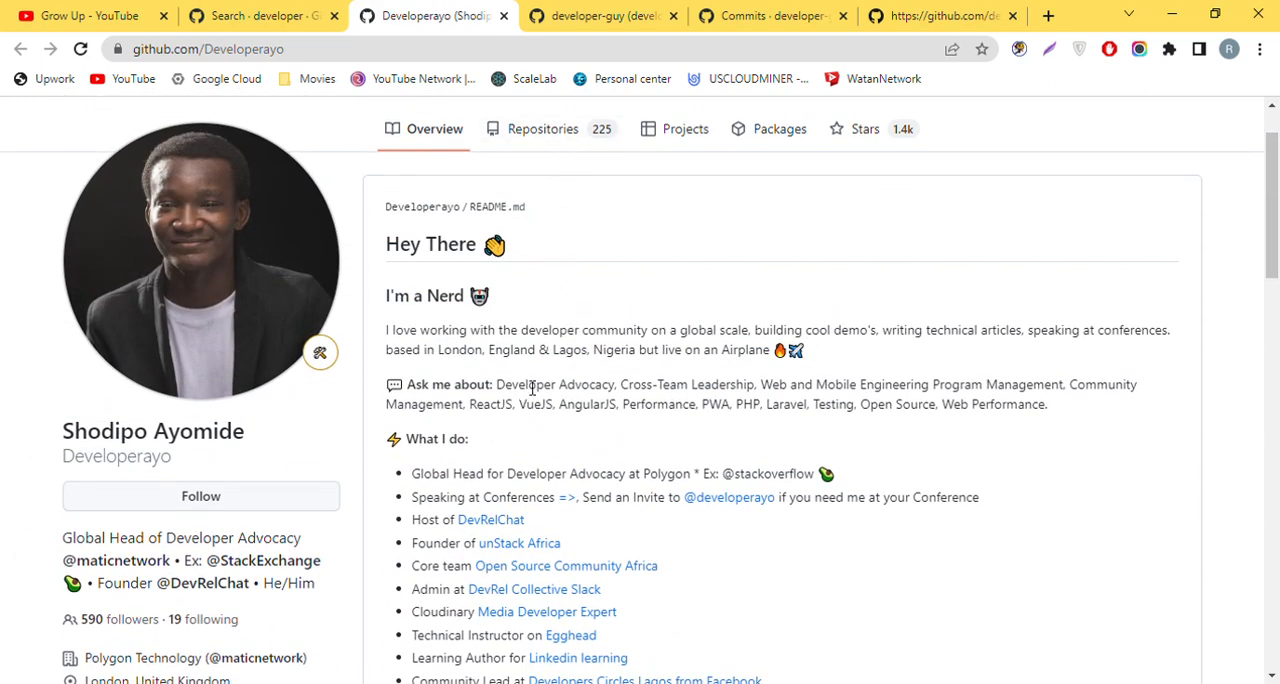
pyautogui.scroll(-3)
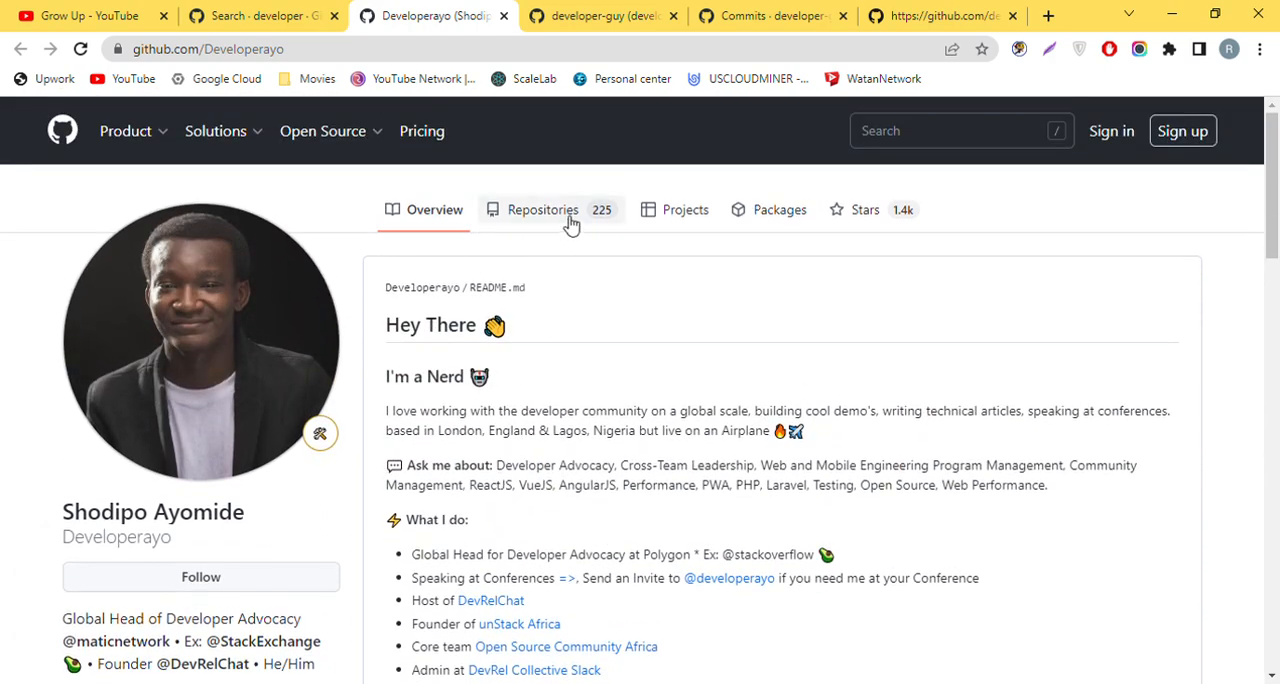
pyautogui.click(543, 209)
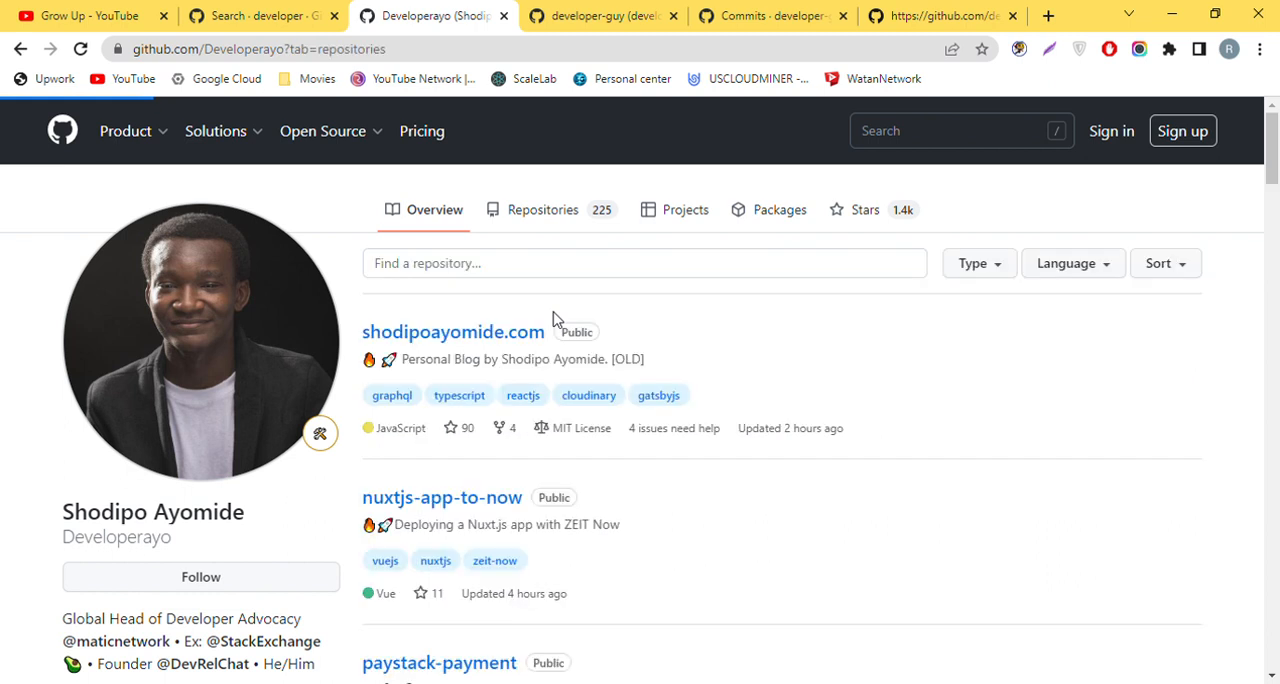
pyautogui.click(542, 209)
pyautogui.write('fork')
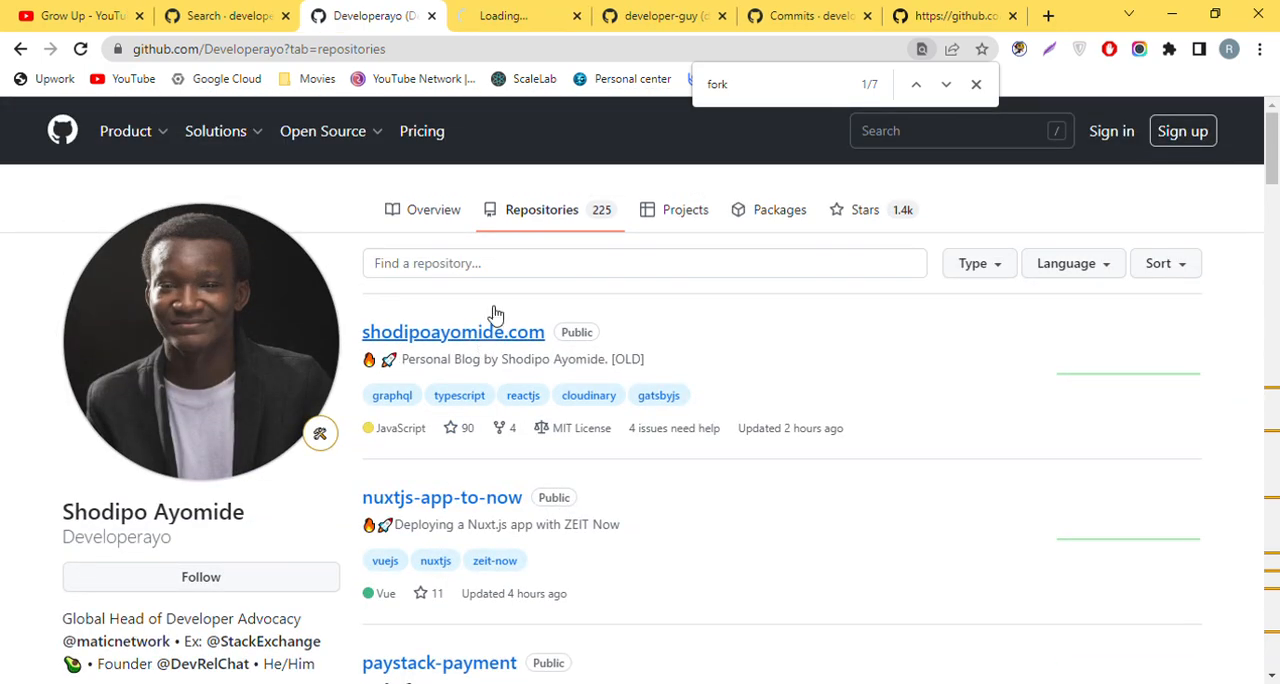
pyautogui.click(453, 331)
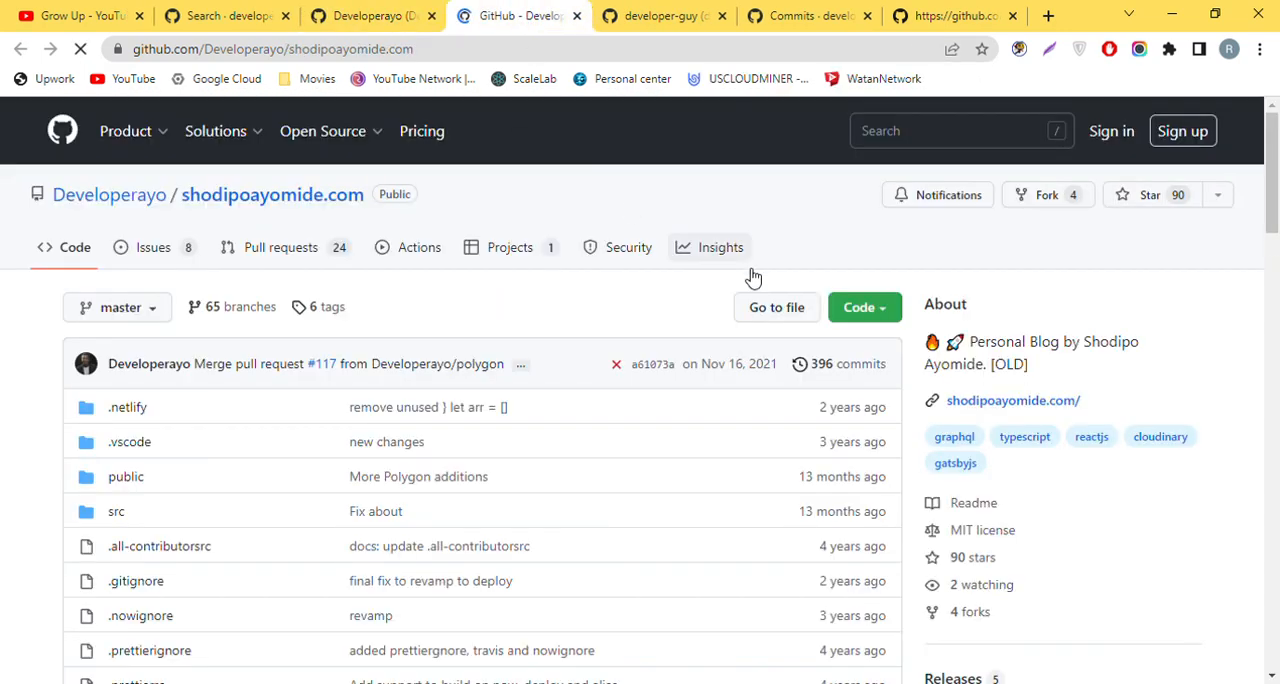
# - Open shodipoayomide.com's latest merge commit as .patch, select the author email, then go back
pyautogui.click(849, 363)
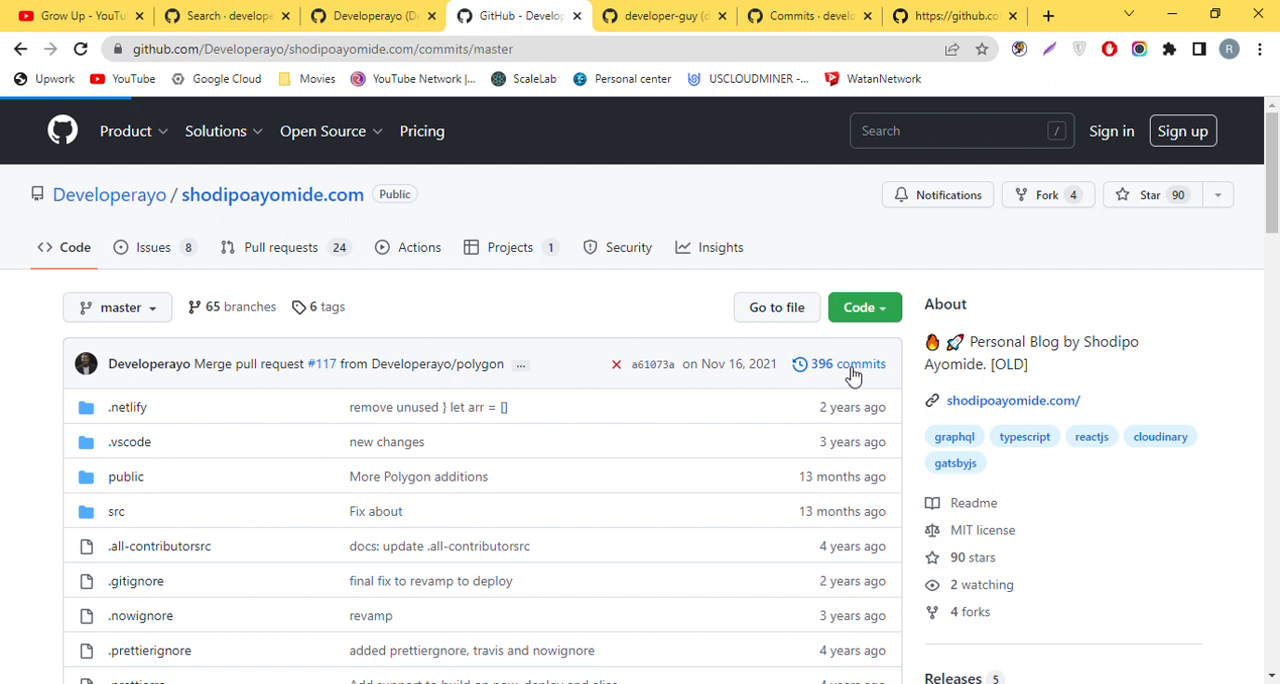
pyautogui.click(849, 363)
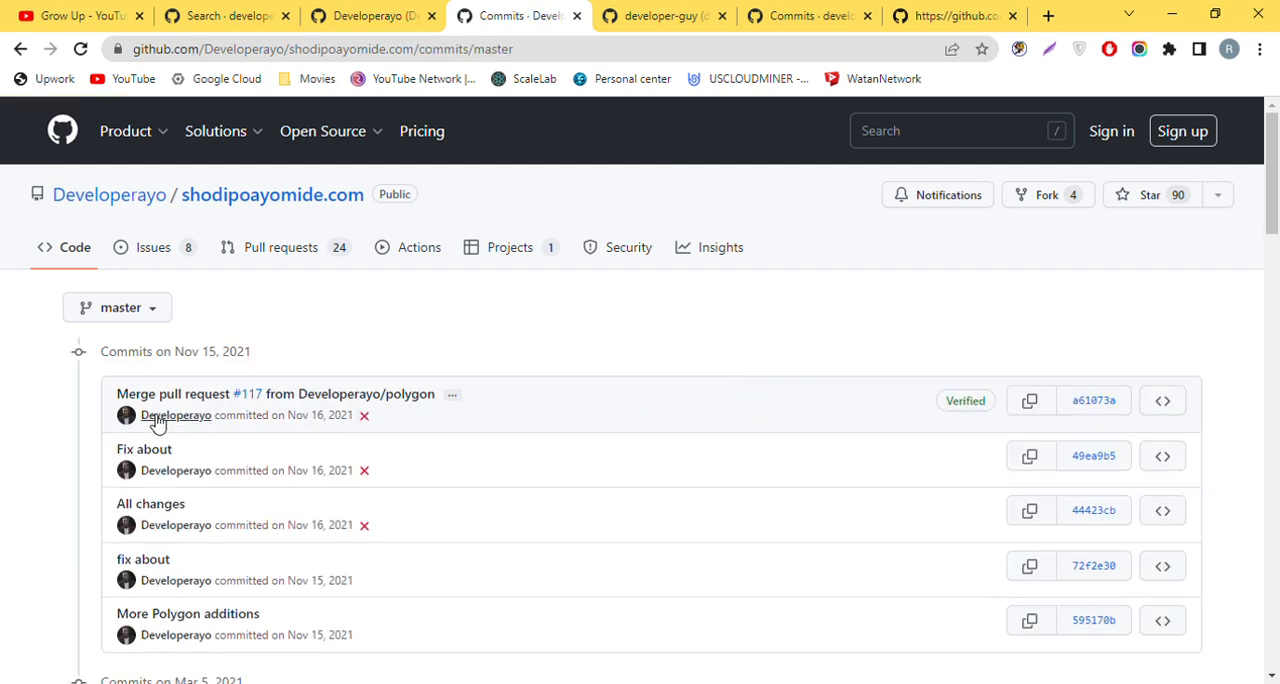
pyautogui.moveTo(1093, 400)
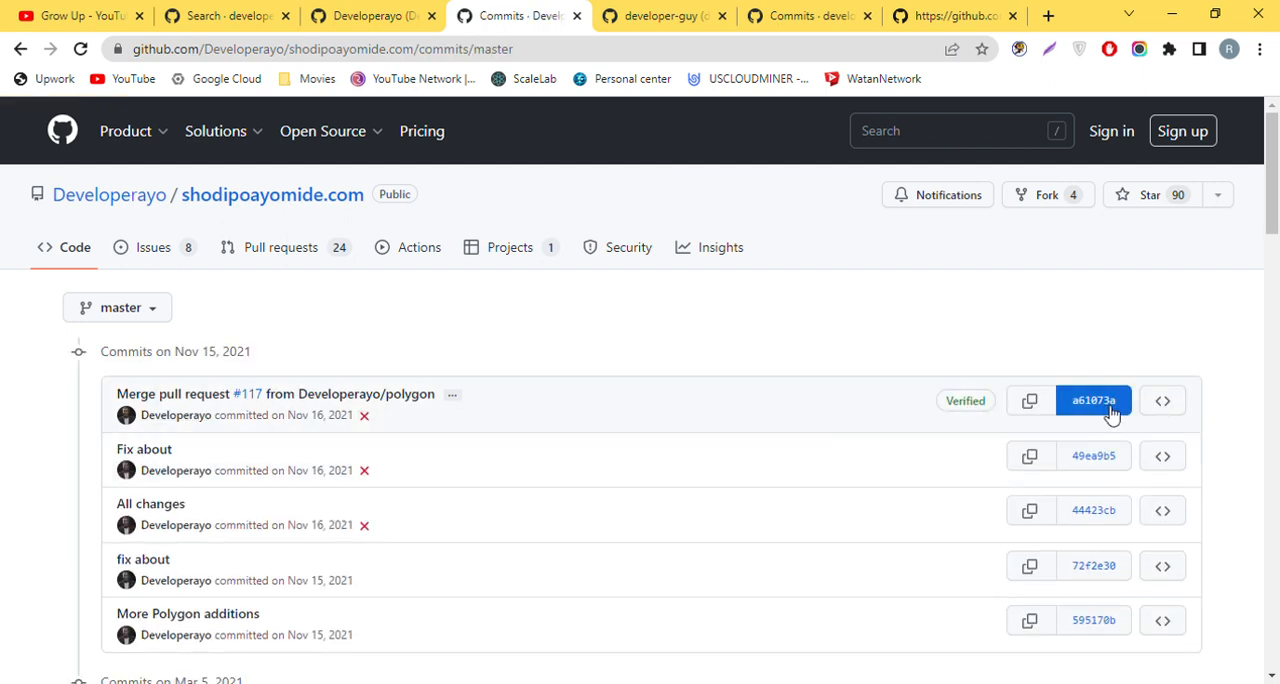
pyautogui.click(1092, 400)
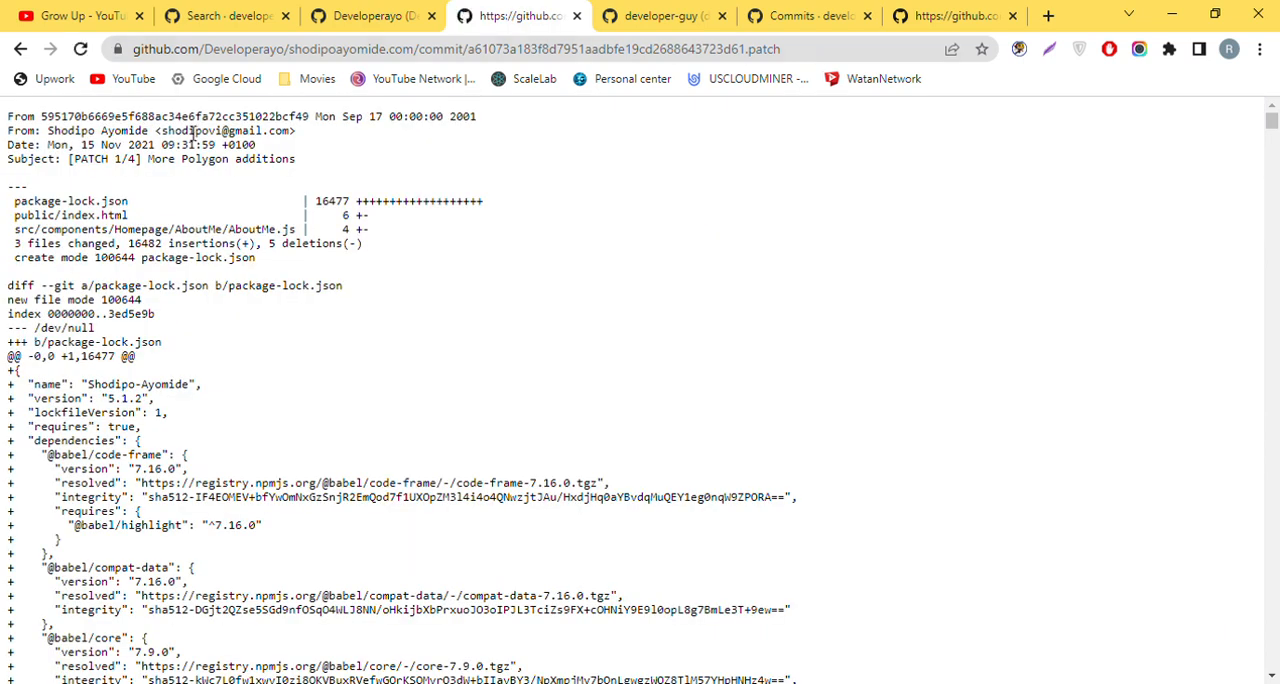
pyautogui.doubleClick(222, 130)
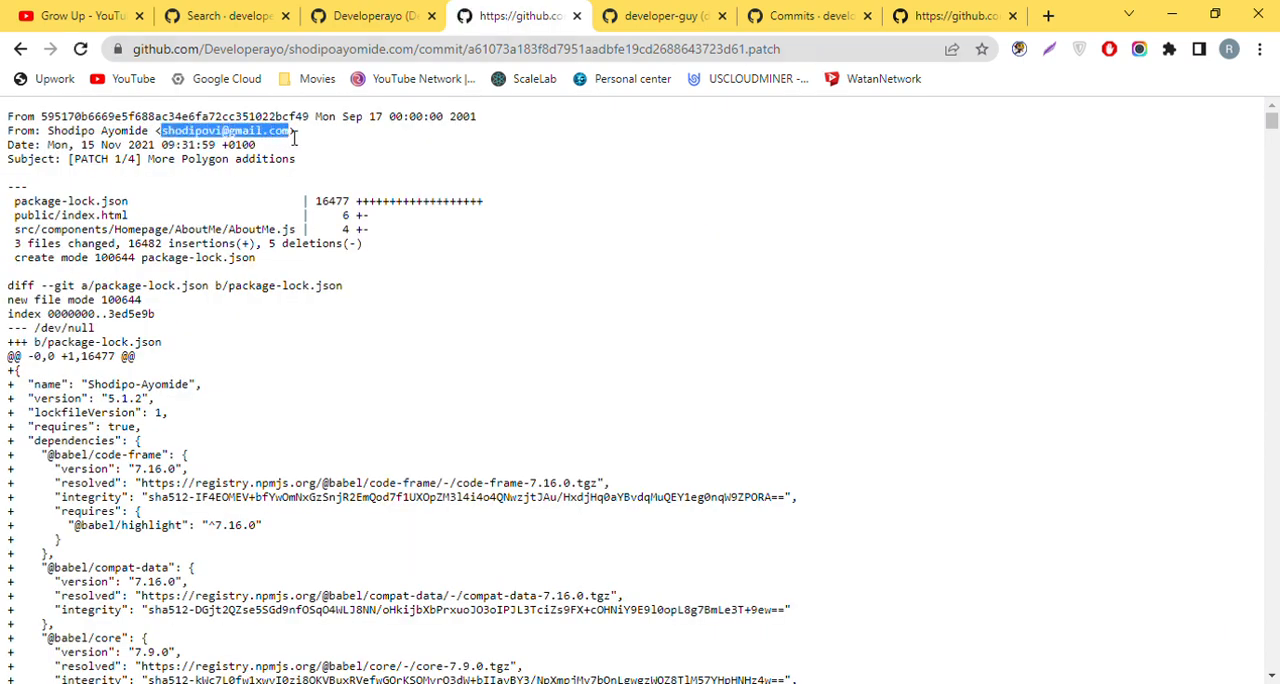
pyautogui.click(373, 15)
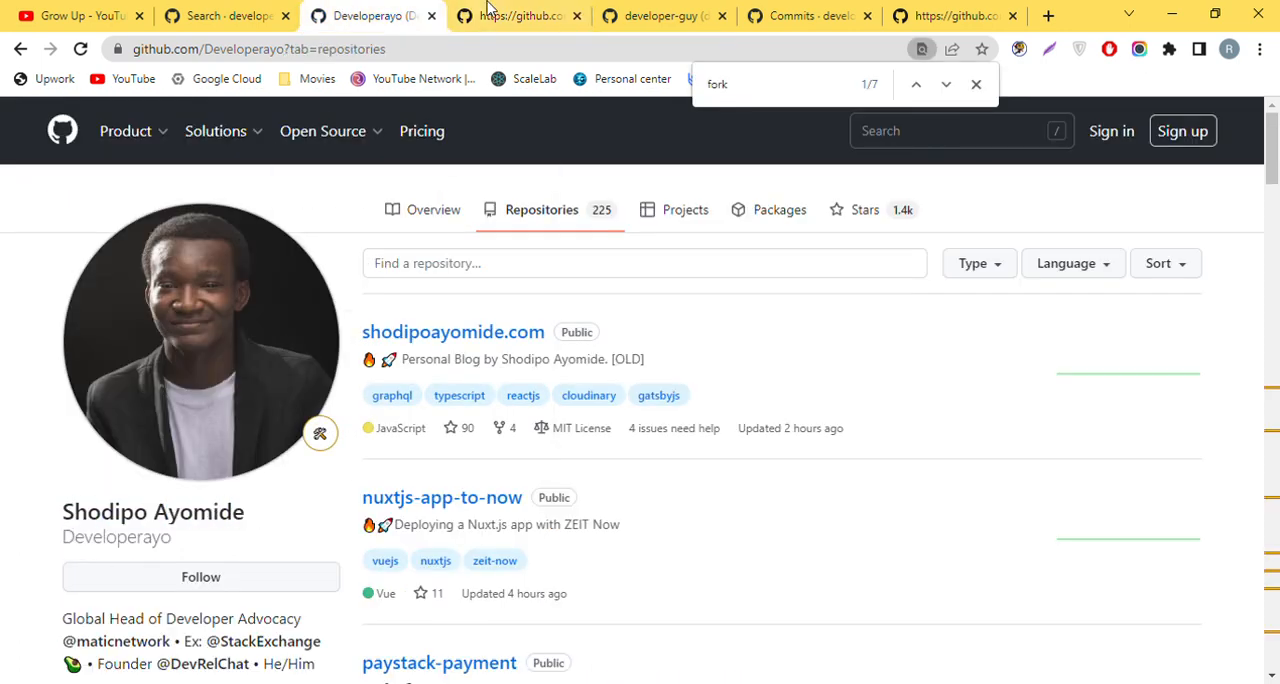
pyautogui.click(517, 15)
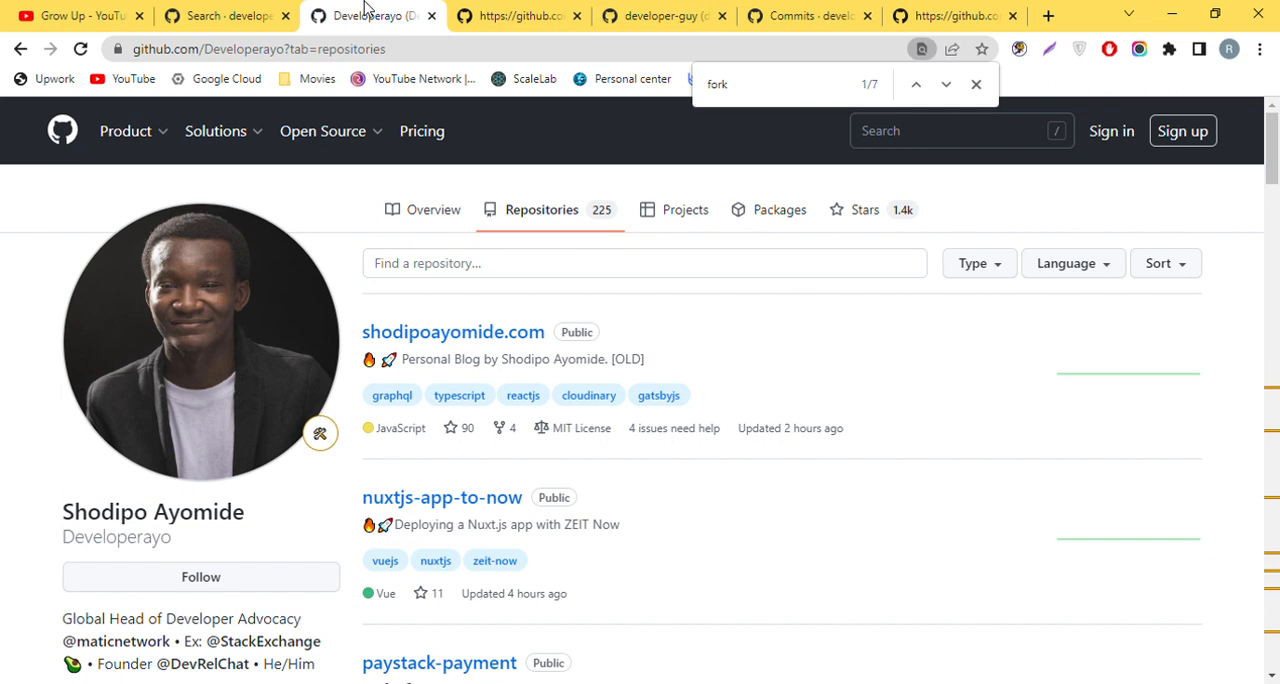
pyautogui.moveTo(528, 308)
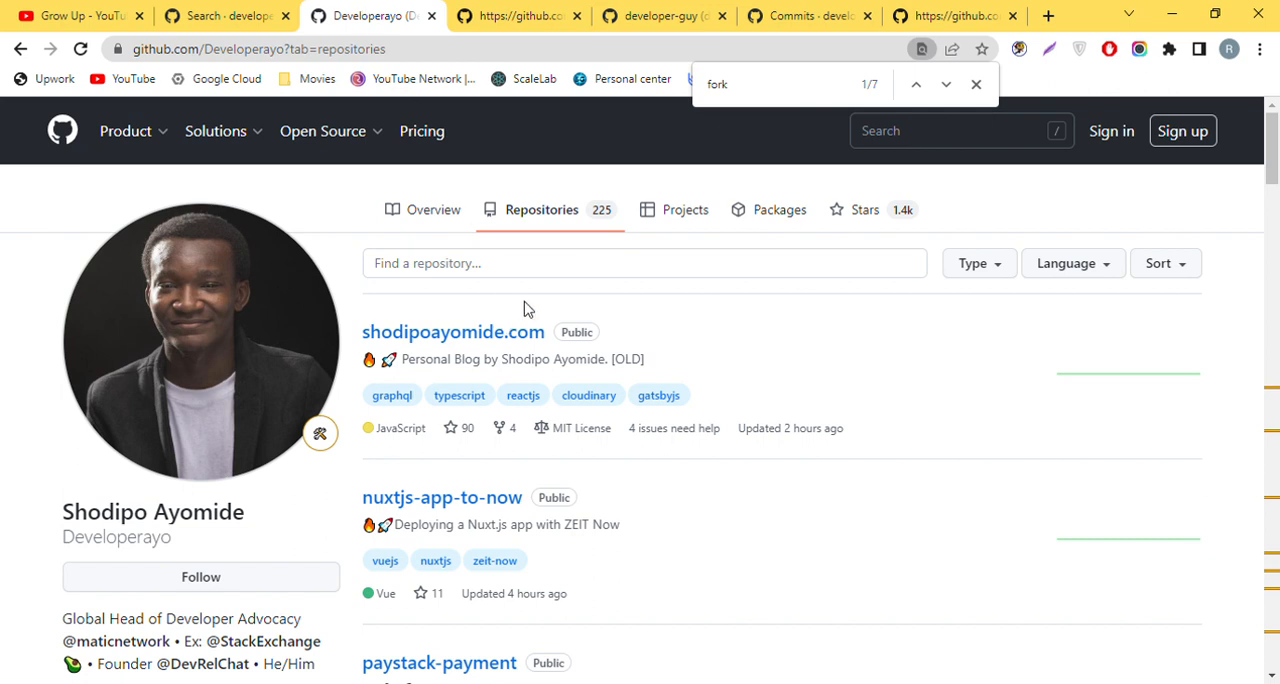
pyautogui.moveTo(390, 457)
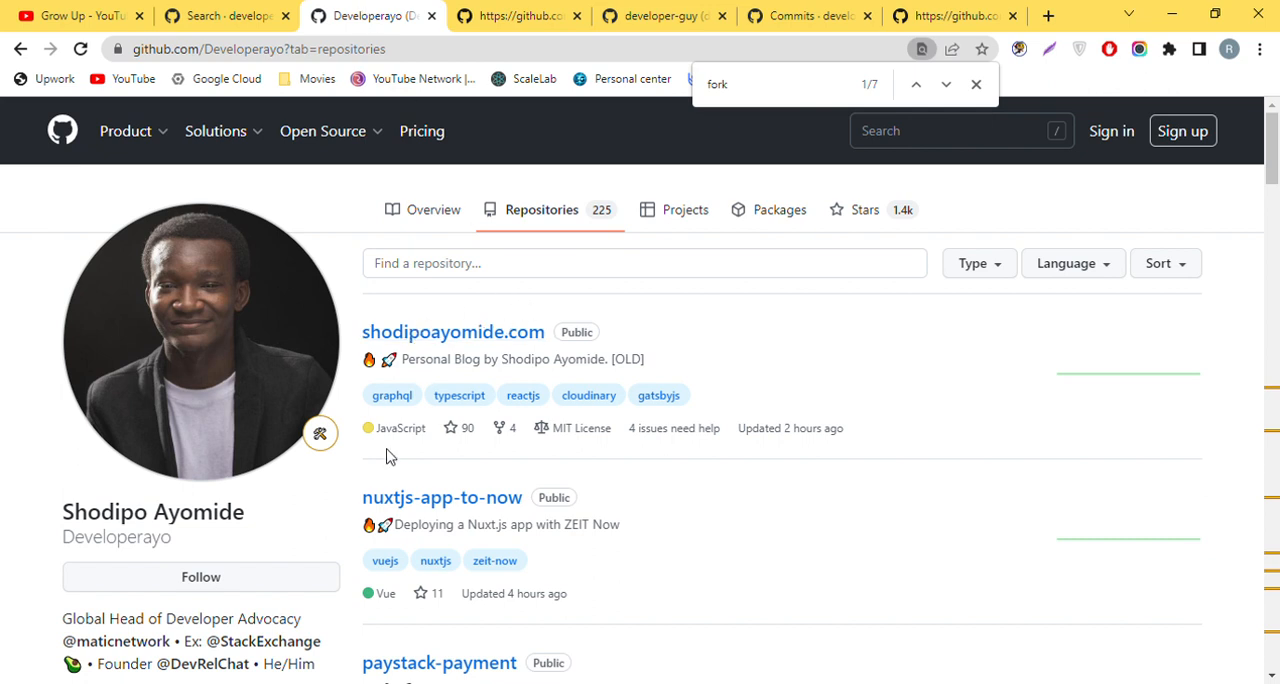
pyautogui.moveTo(668, 282)
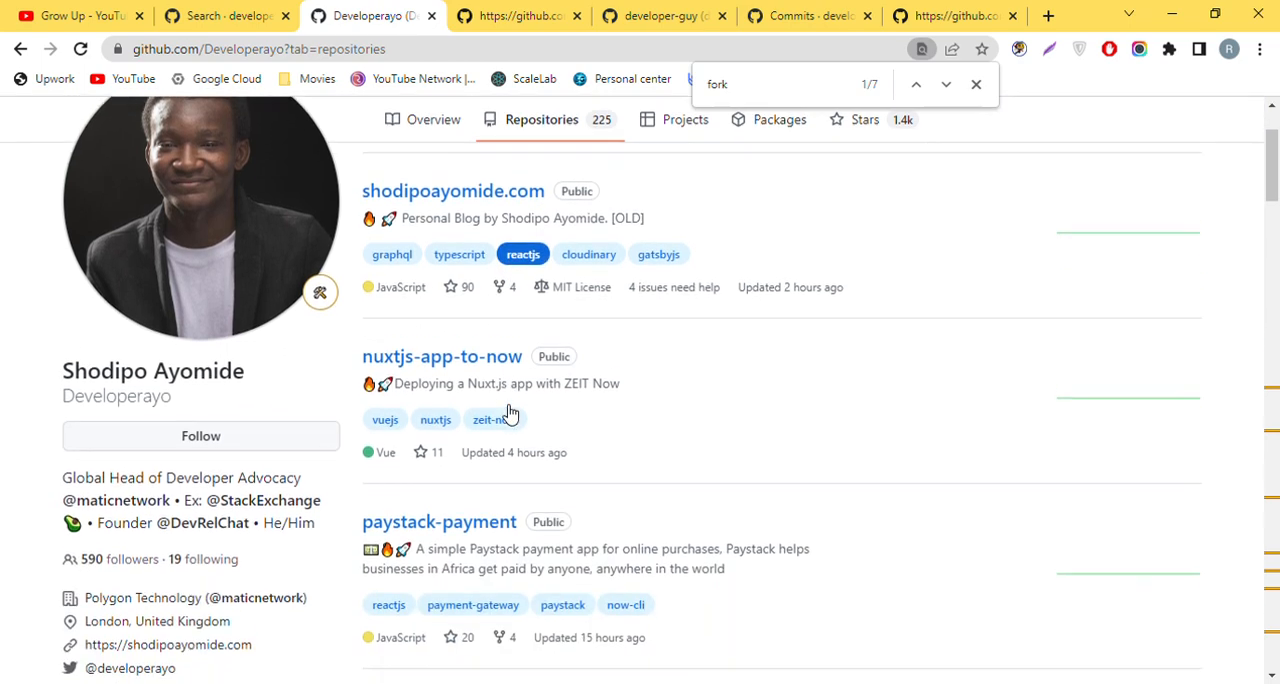
pyautogui.scroll(-3)
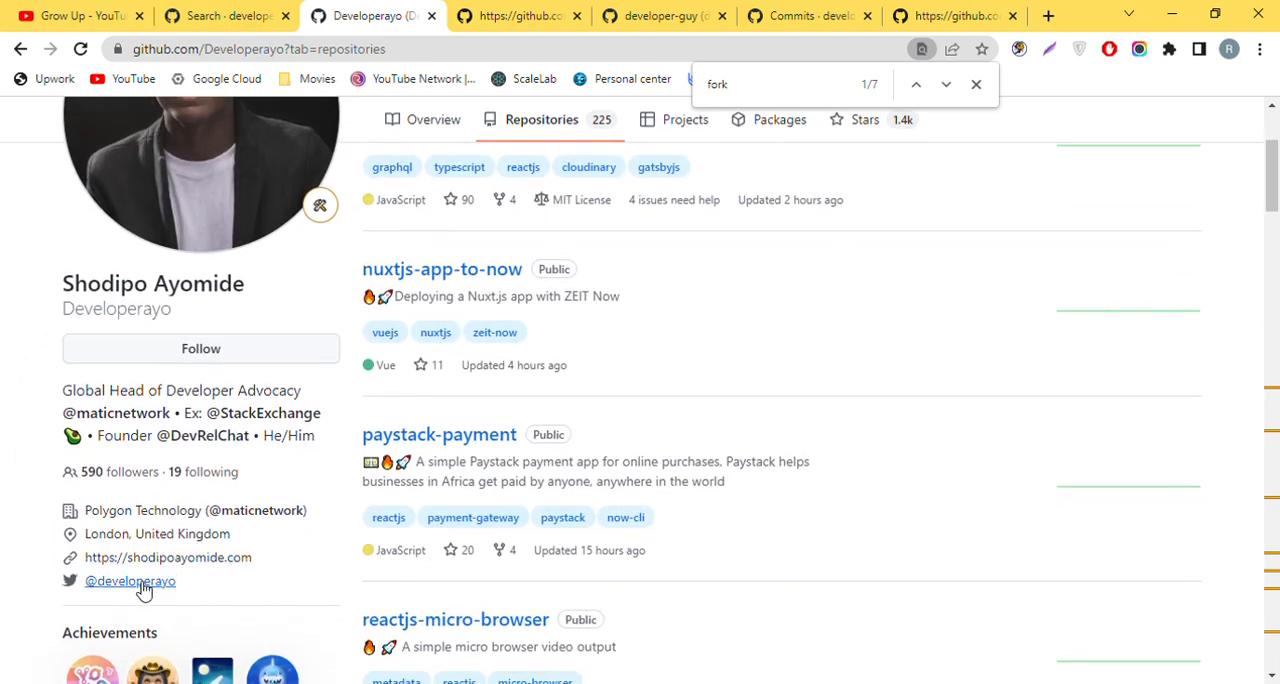
pyautogui.moveTo(260, 532)
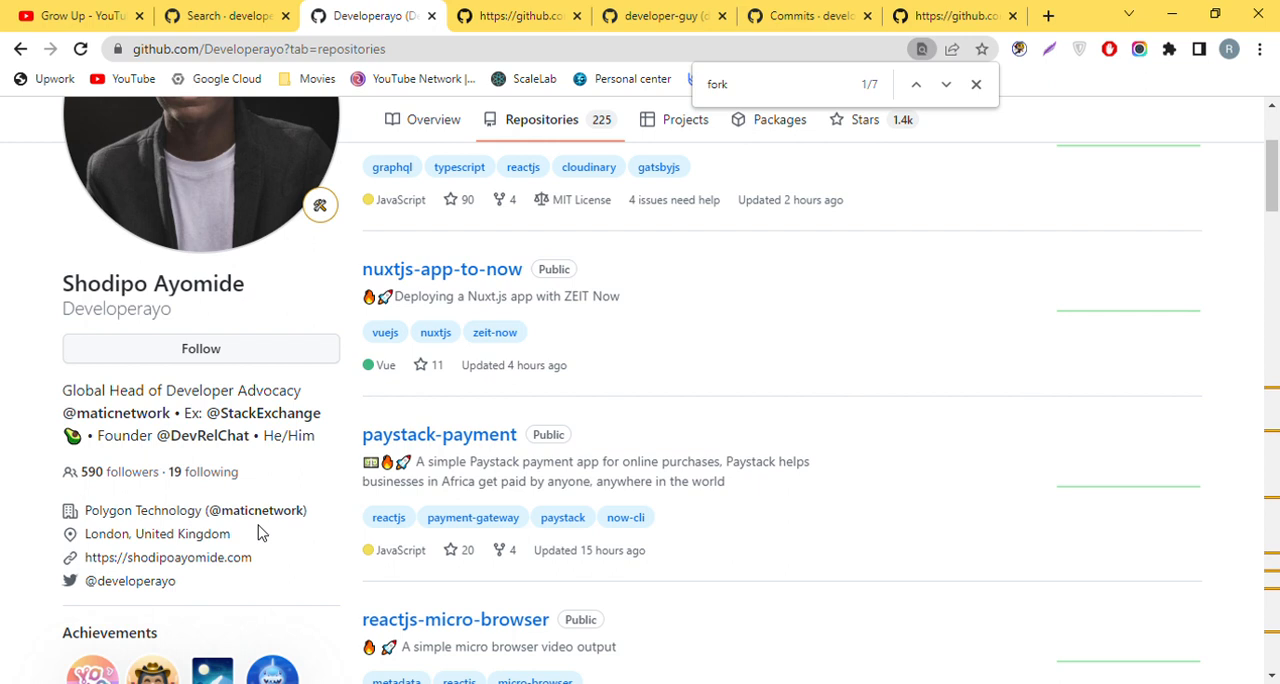
pyautogui.doubleClick(215, 533)
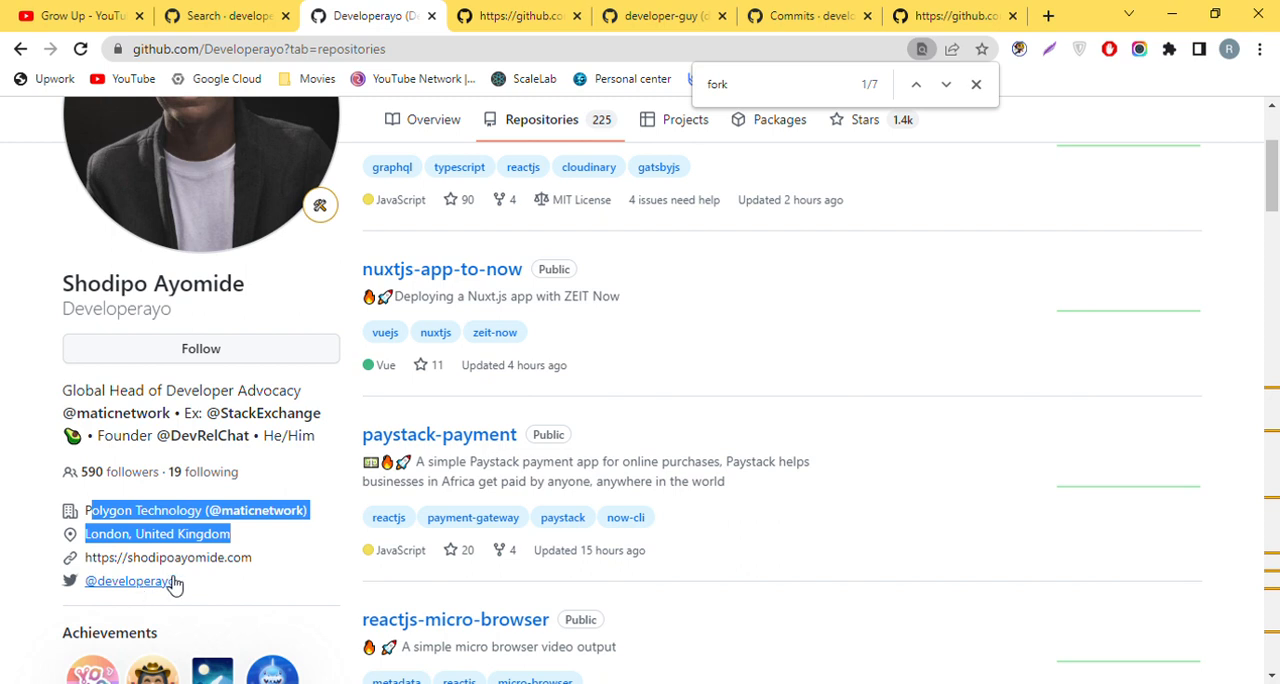
pyautogui.moveTo(267, 566)
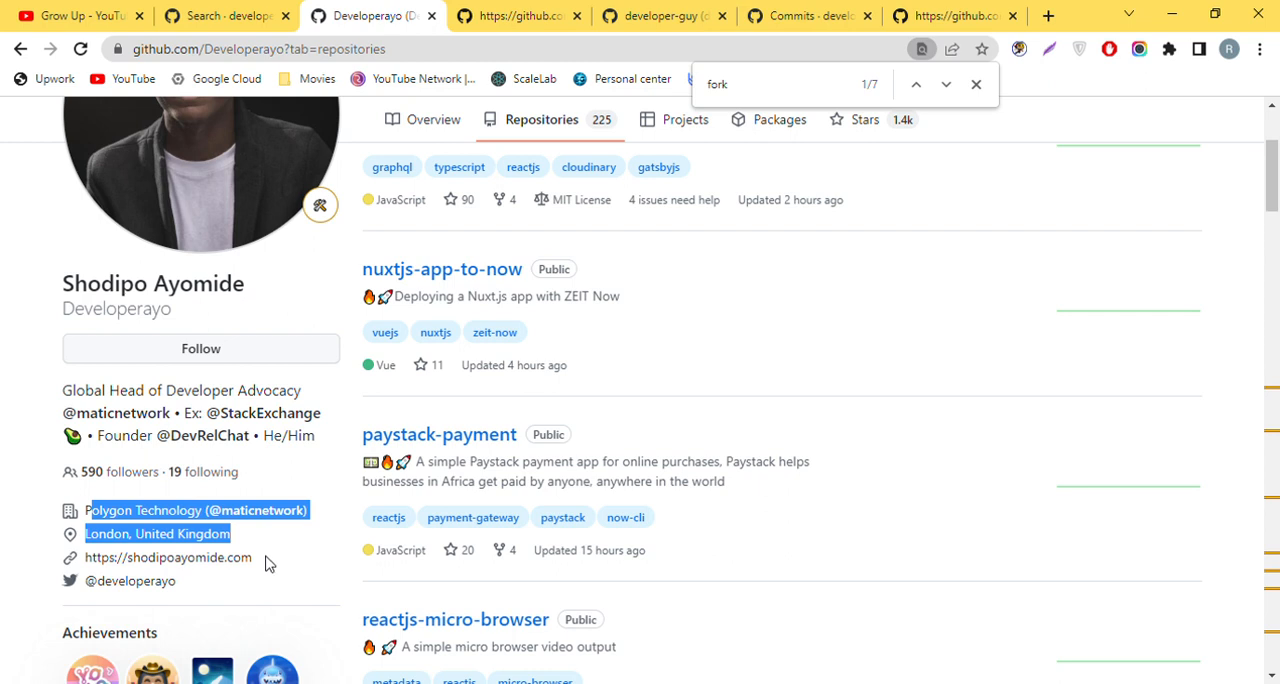
pyautogui.moveTo(330, 444)
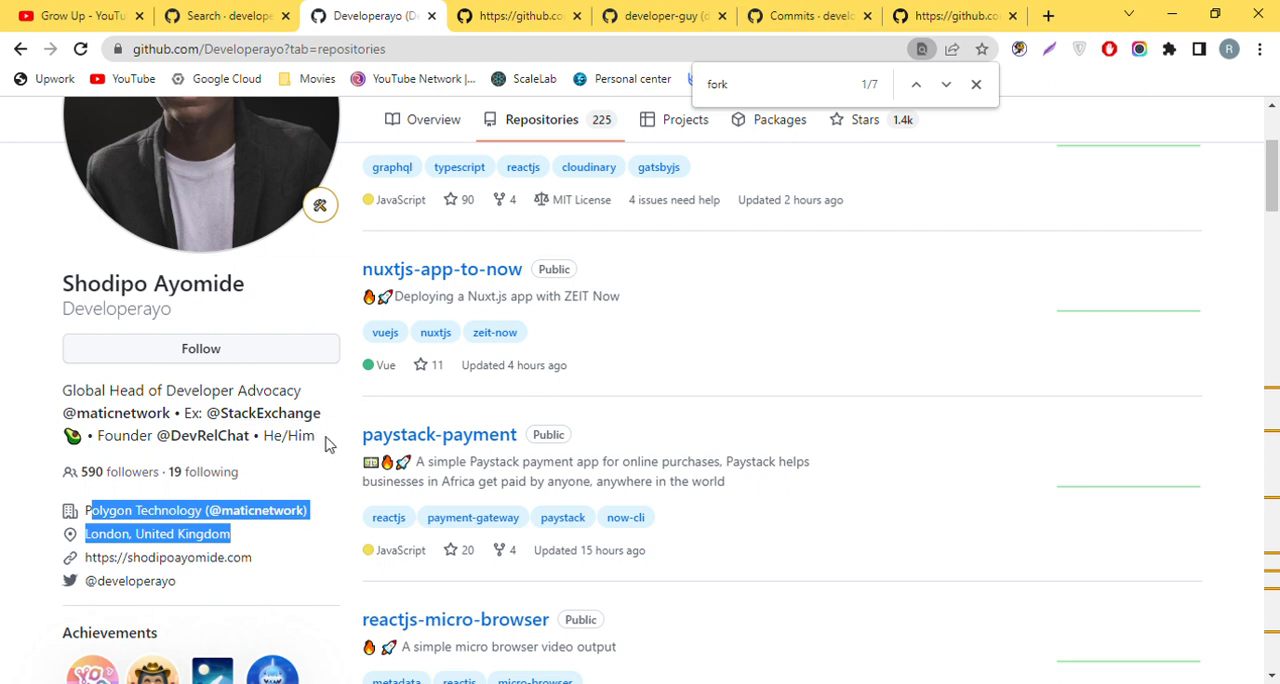
pyautogui.moveTo(855, 398)
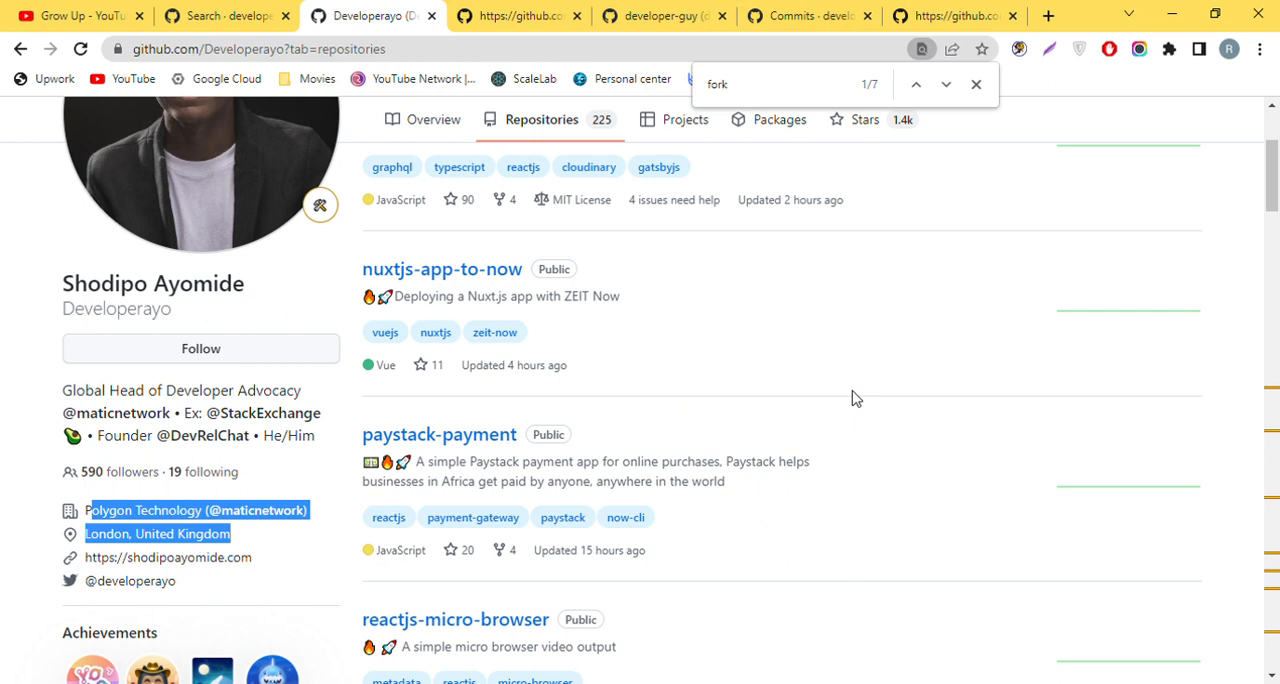
pyautogui.moveTo(1127, 250)
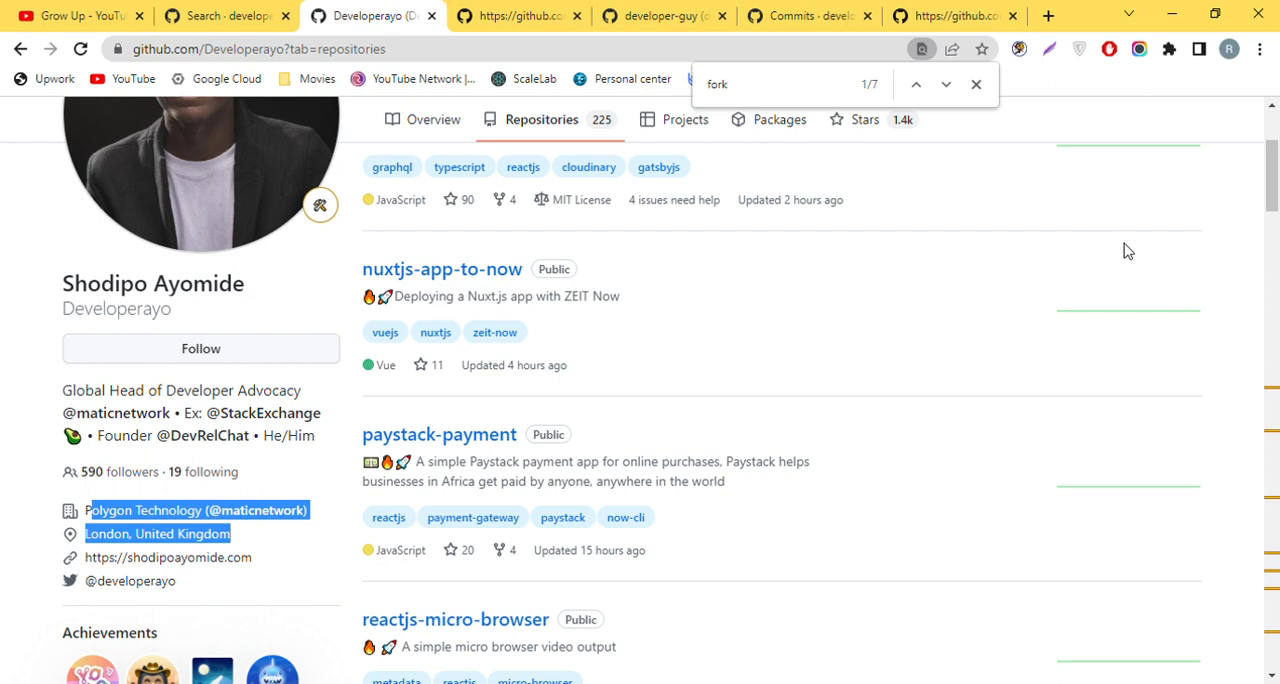